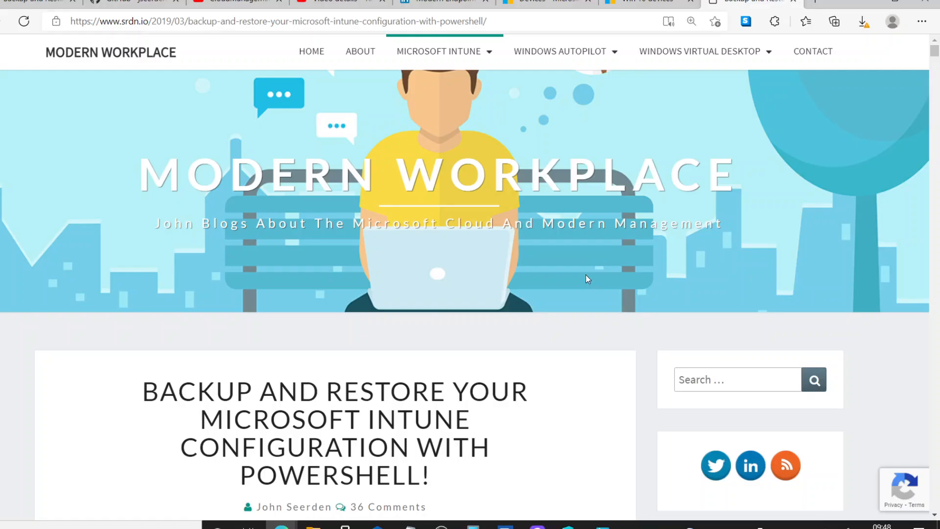
mouse_move(150, 158)
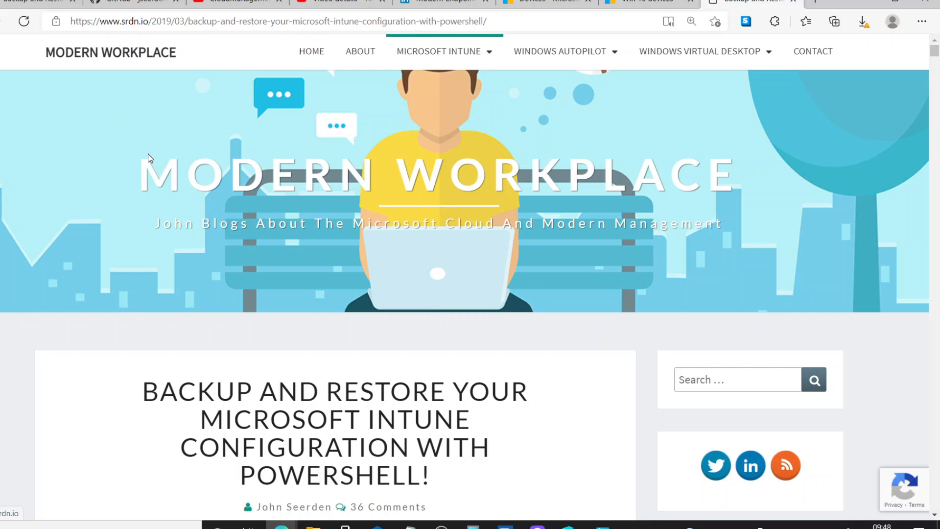
mouse_move(112, 118)
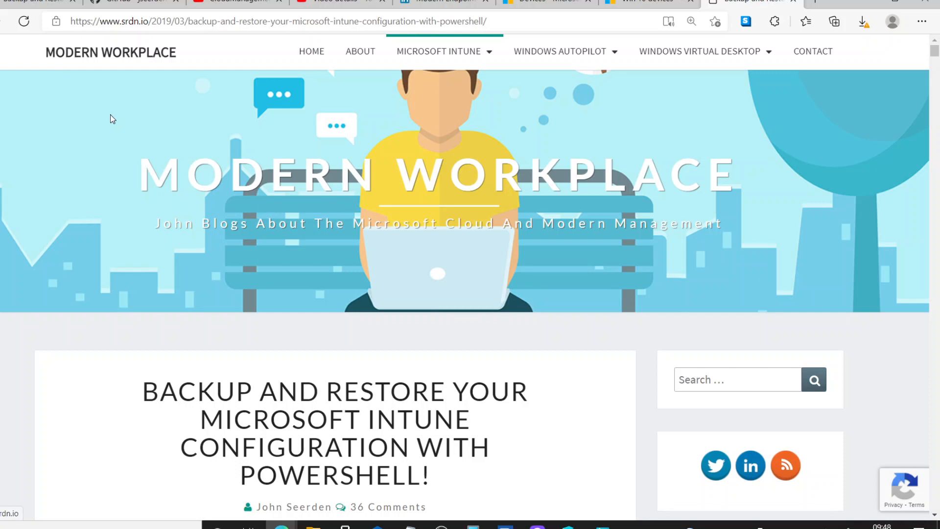
mouse_move(200, 109)
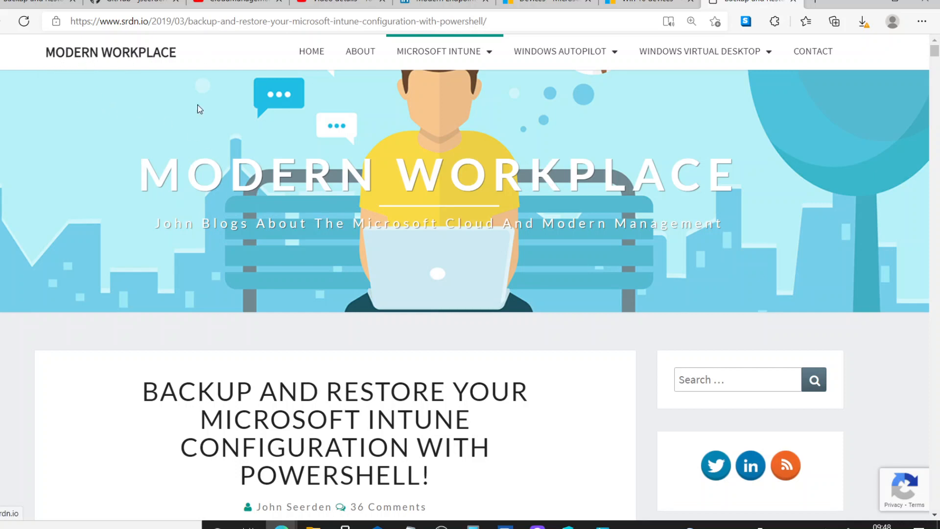
In Endpoint Manager, go to Devices > Configuration profiles and open the 'config template' properties.
scroll("down", 3)
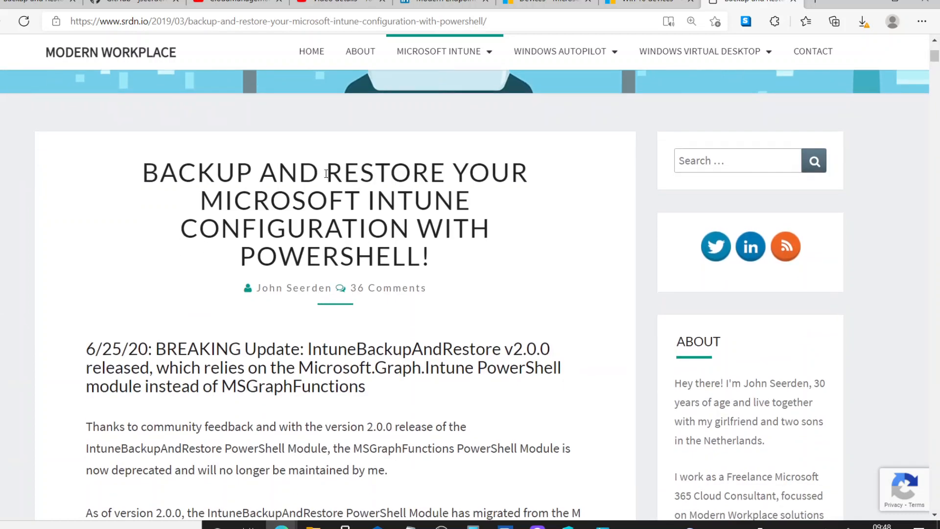
mouse_move(403, 219)
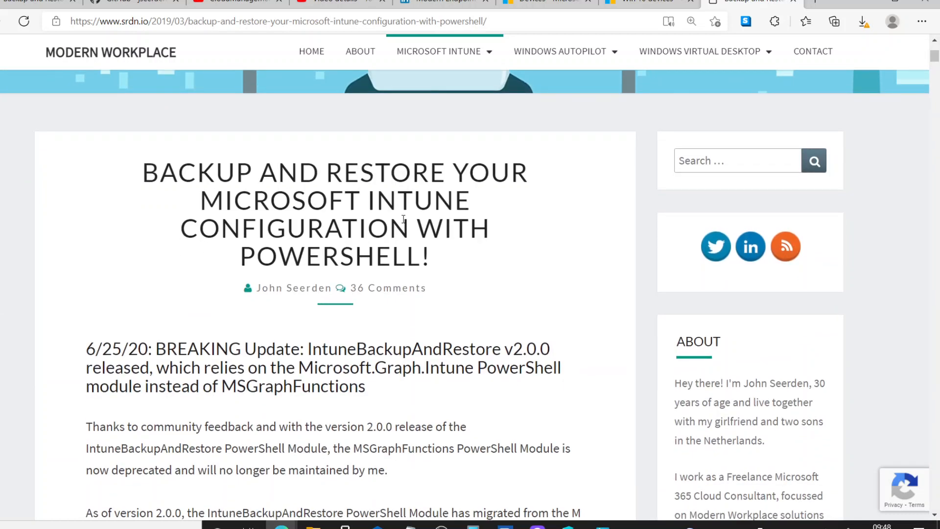
mouse_move(175, 249)
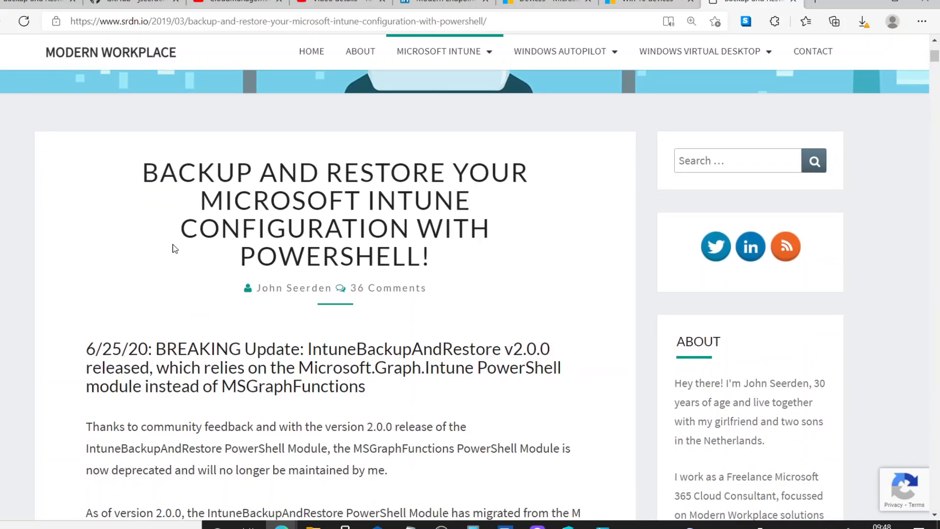
scroll("down", 3)
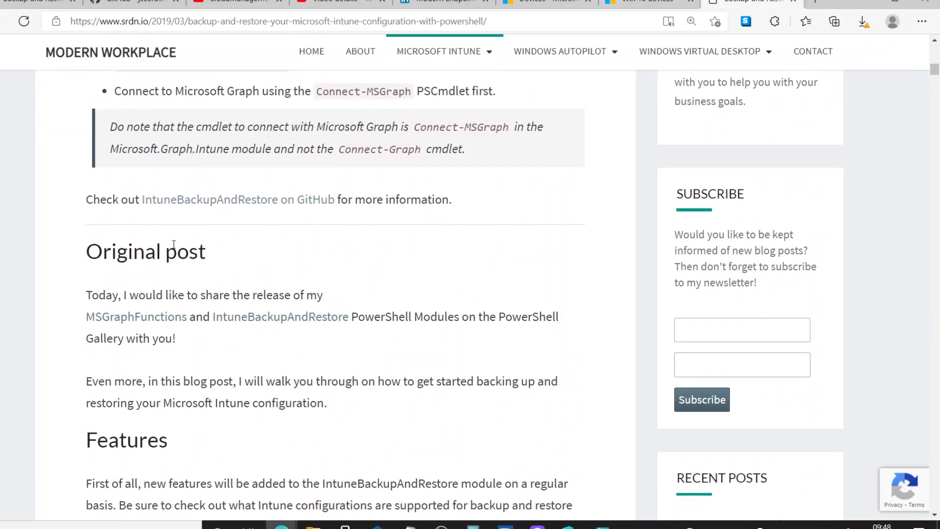
scroll("down", 3)
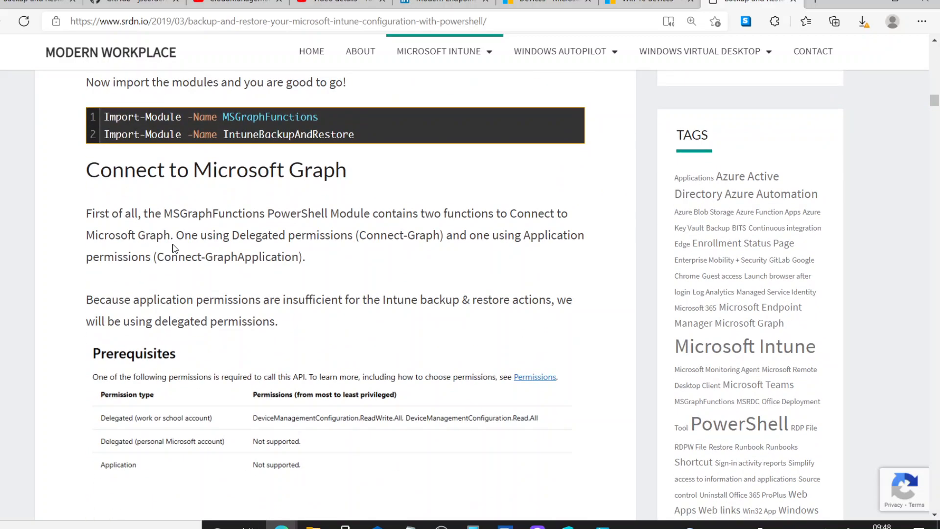
scroll("down", 3)
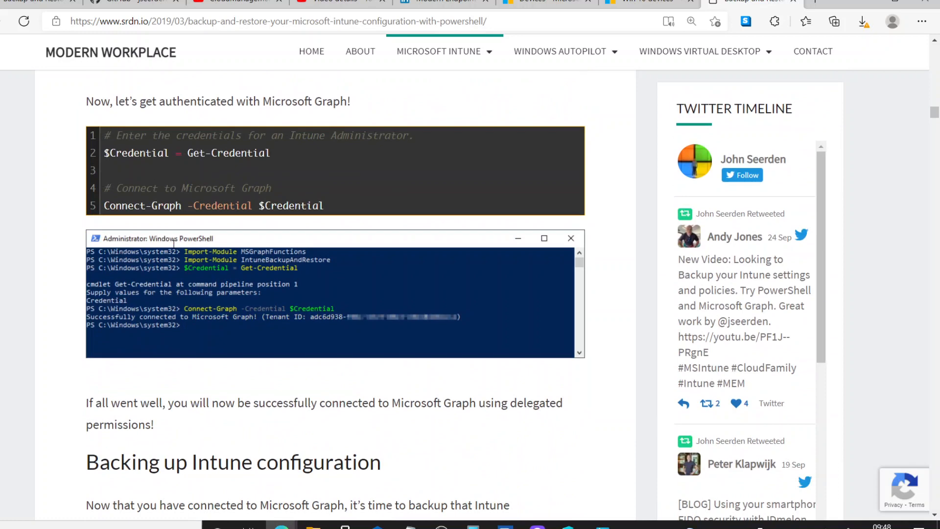
scroll("down", 3)
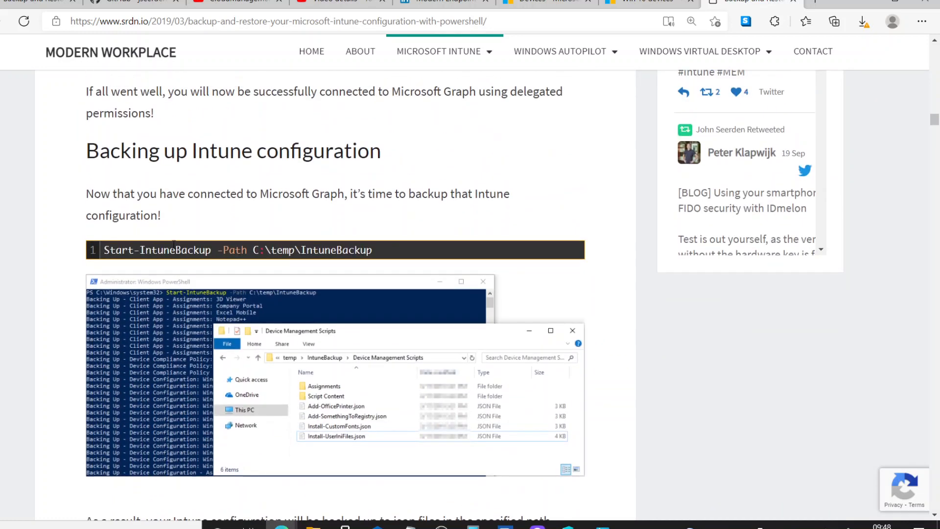
scroll("down", 3)
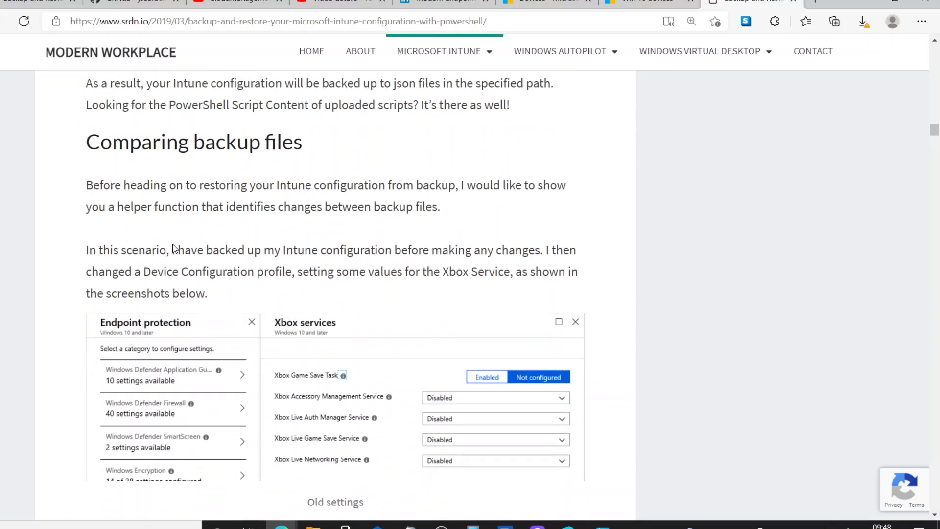
left_click(569, 10)
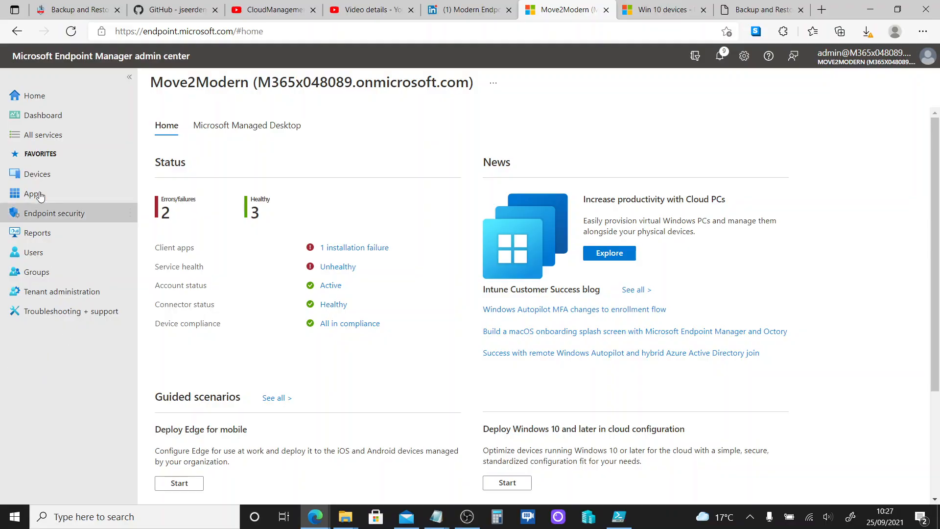
left_click(37, 174)
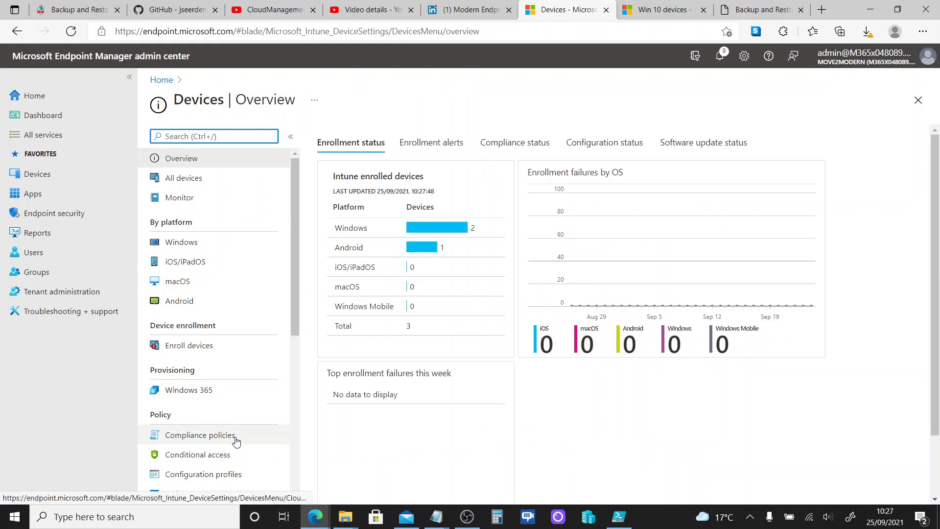
left_click(203, 474)
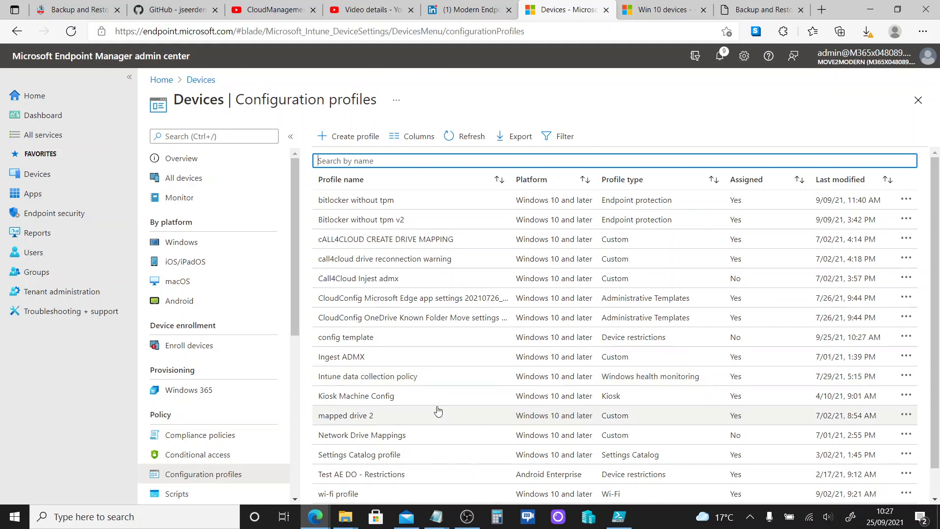
left_click(345, 415)
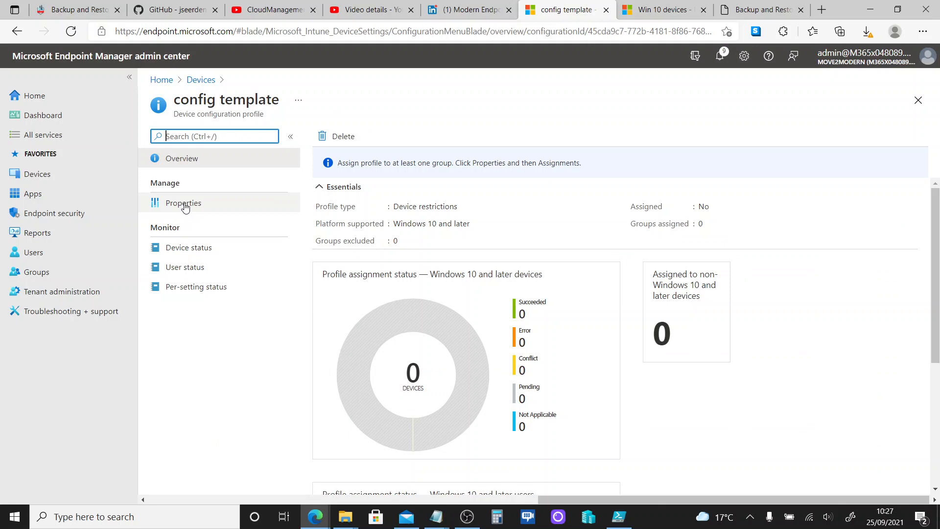
left_click(184, 203)
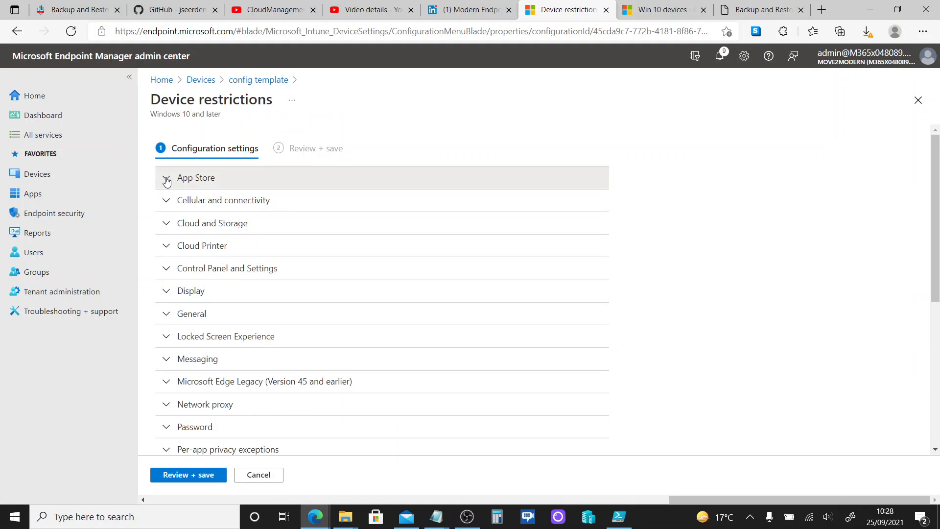
Set App store (mobile only) to Block and Shared user app data to Allow, then save.
left_click(166, 178)
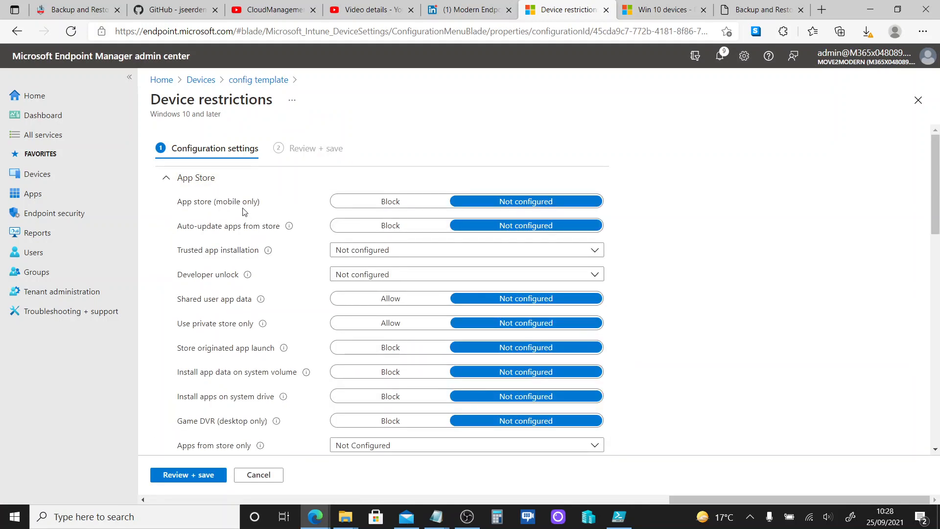
mouse_move(238, 275)
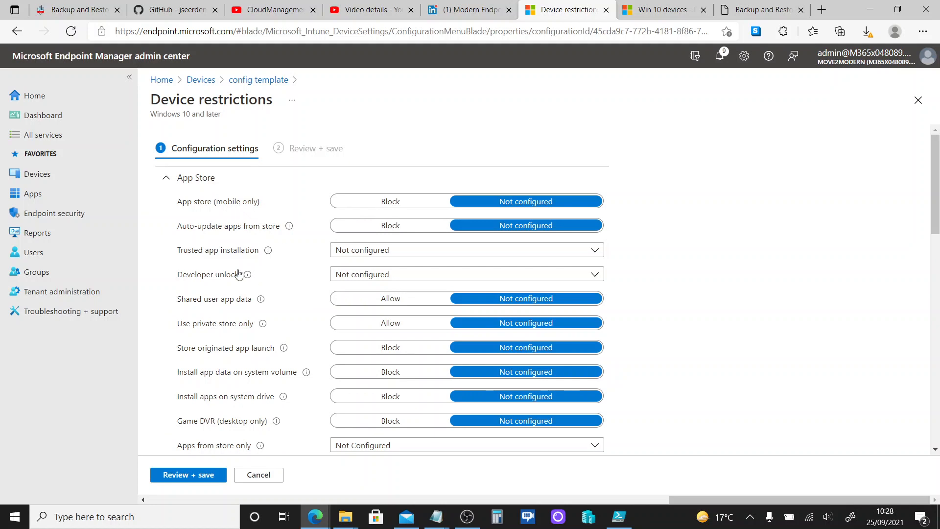
left_click(390, 201)
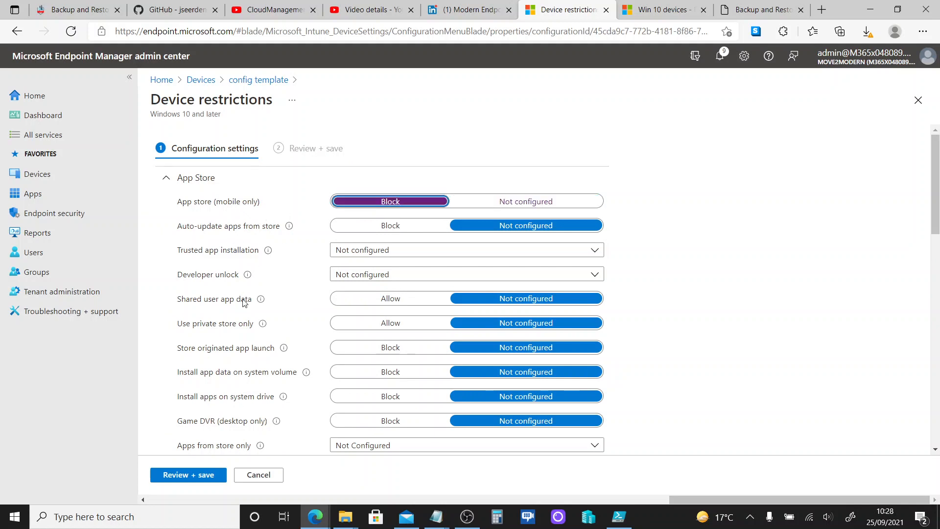
mouse_move(212, 306)
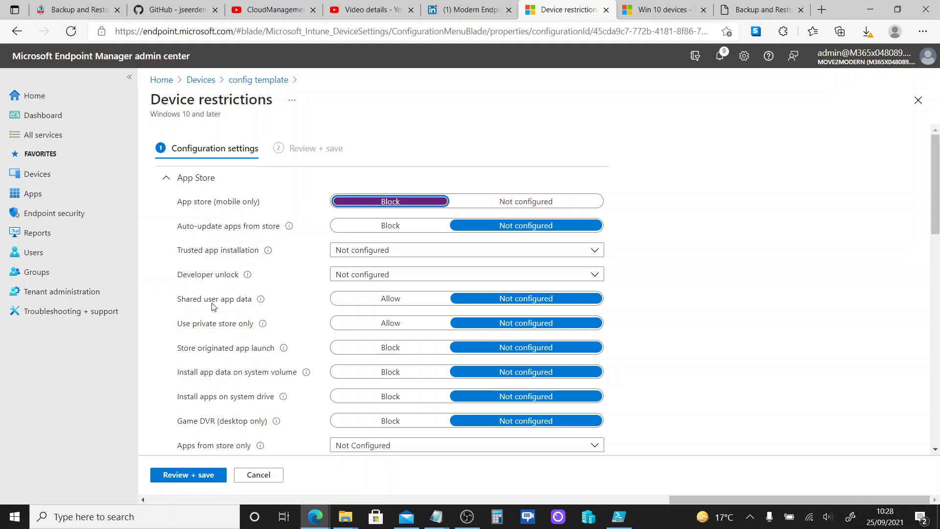
mouse_move(292, 307)
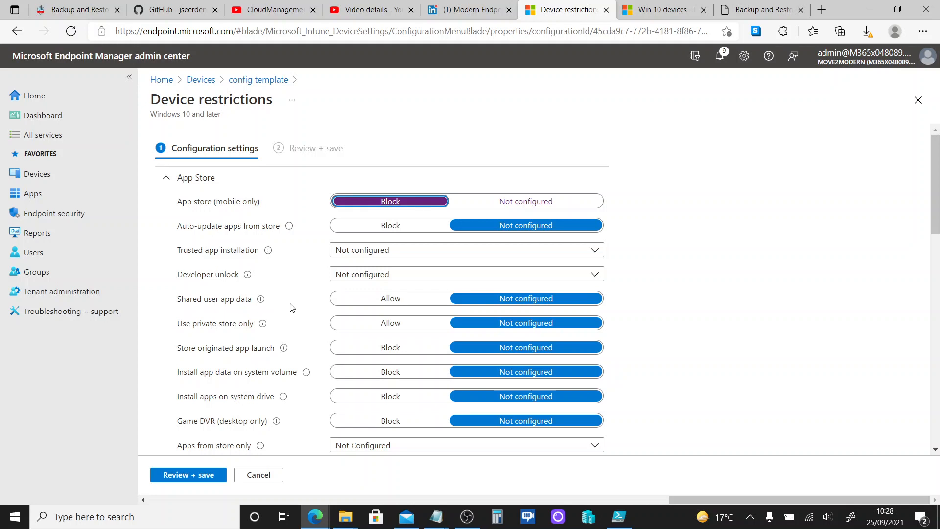
left_click(390, 299)
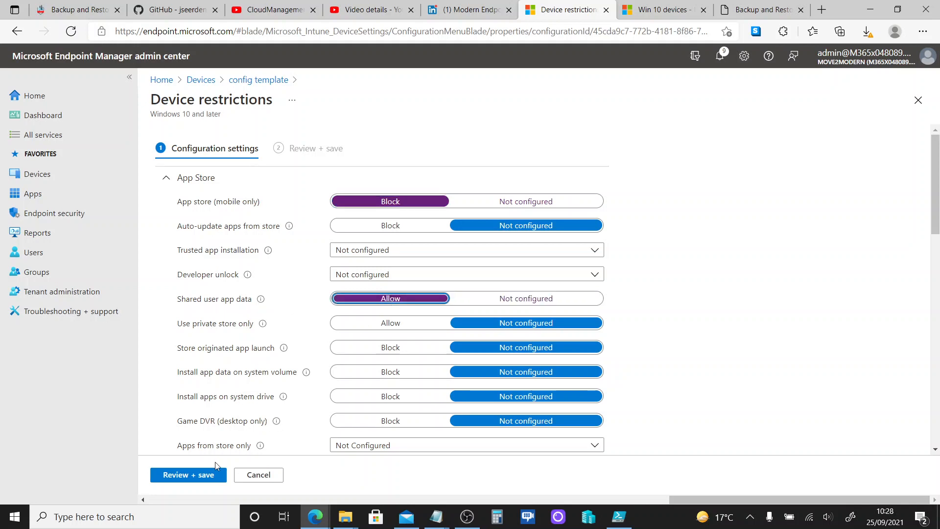
left_click(188, 475)
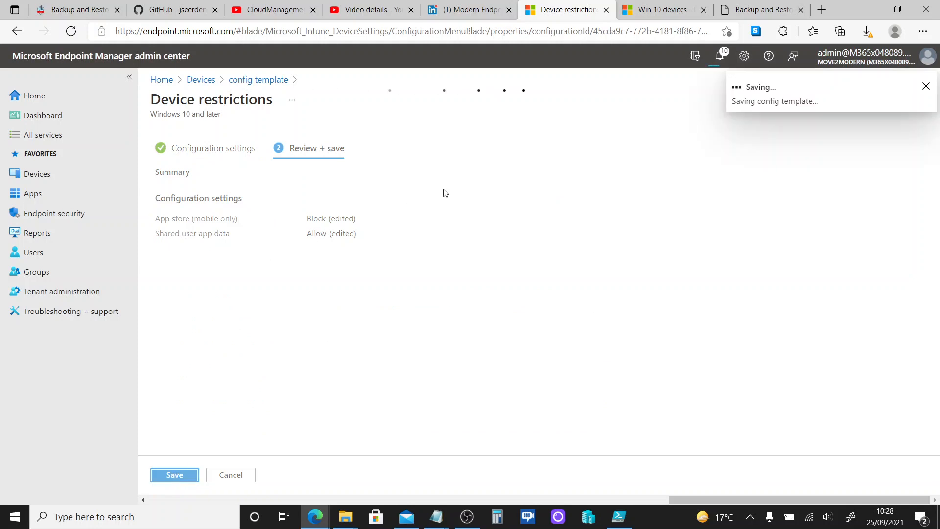
left_click(174, 475)
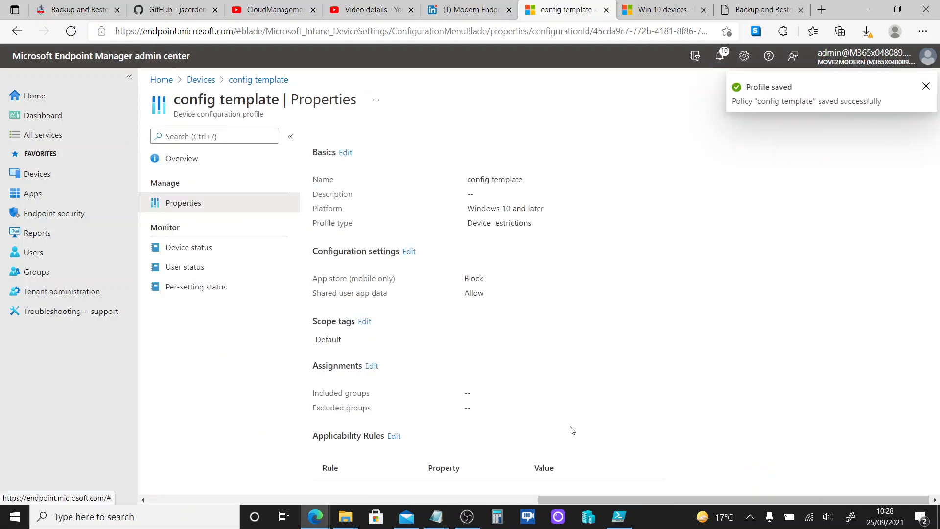
mouse_move(623, 525)
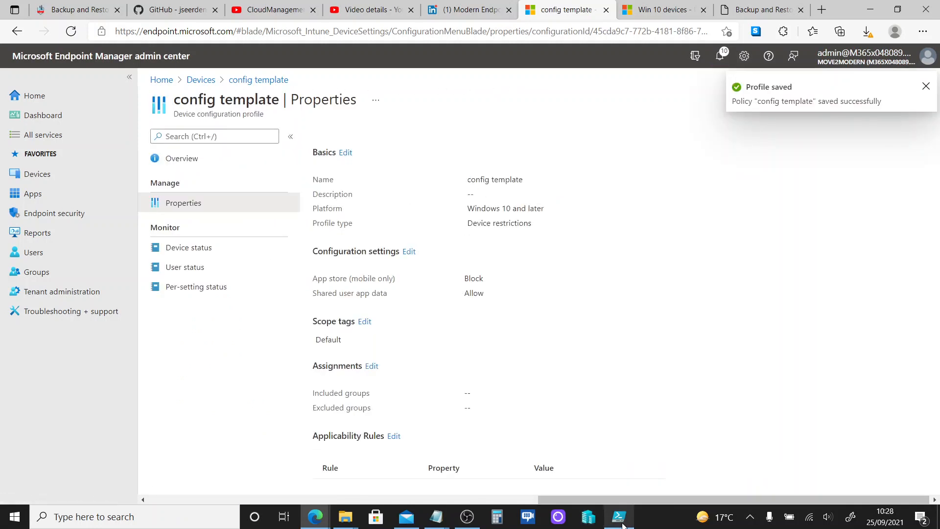
Clear the ISE console and run Start-IntuneBackup from line 17 into IntuneBackup4.
left_click(618, 517)
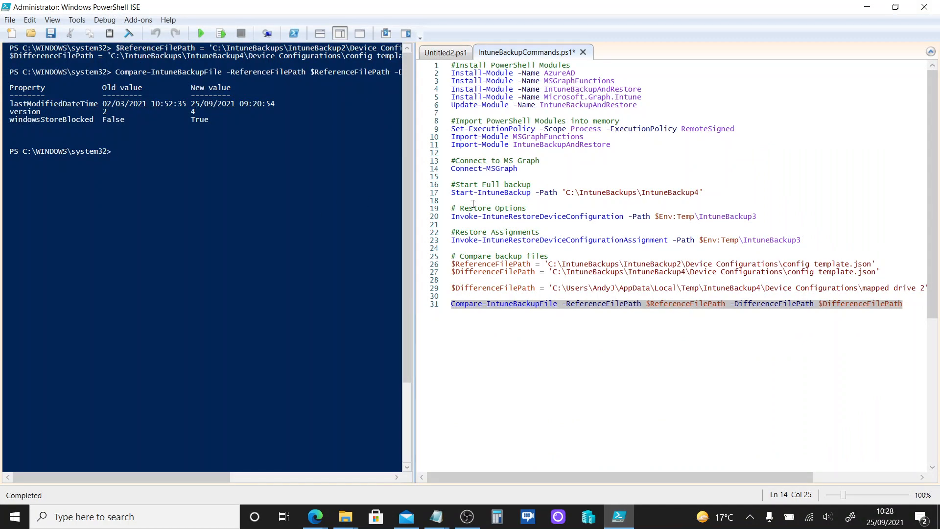
mouse_move(698, 192)
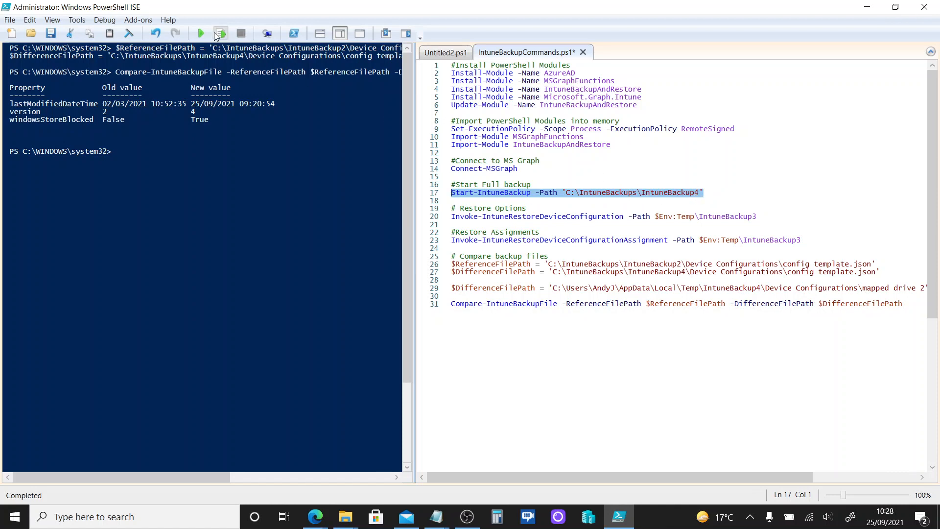
left_click(220, 34)
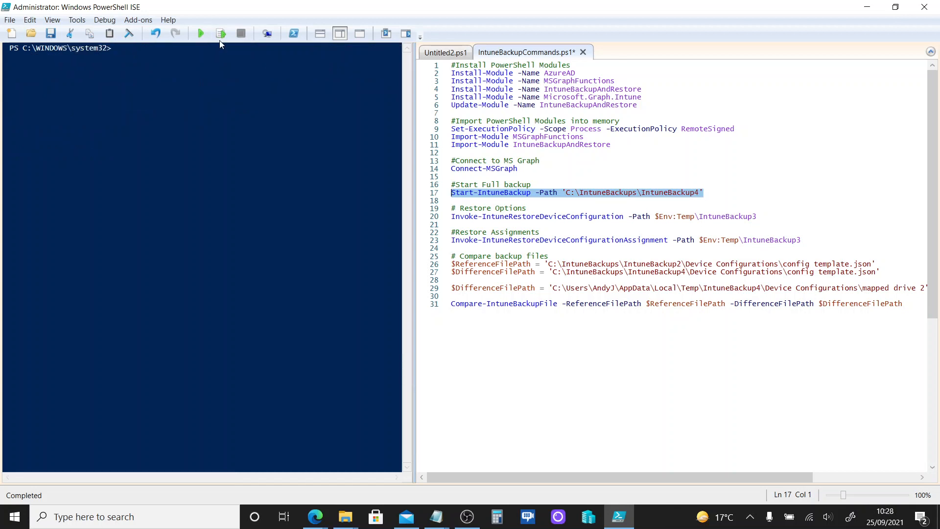
left_click(221, 33)
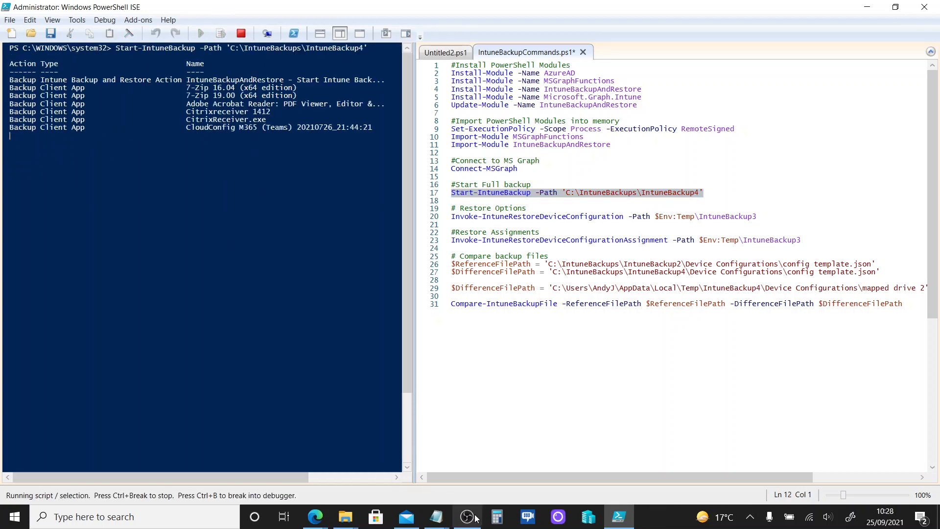
mouse_move(467, 516)
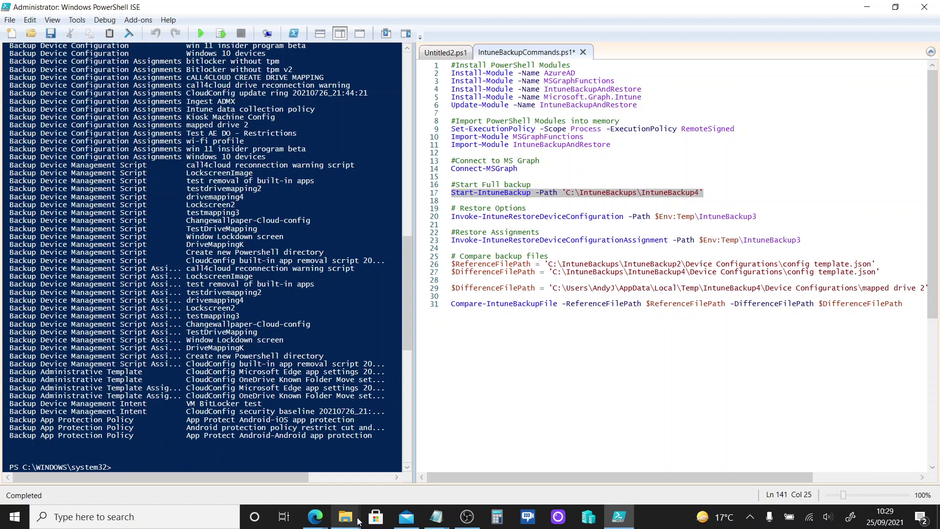
Check the IntuneBackup4 folder's category subfolders in File Explorer, then return to ISE.
left_click(346, 517)
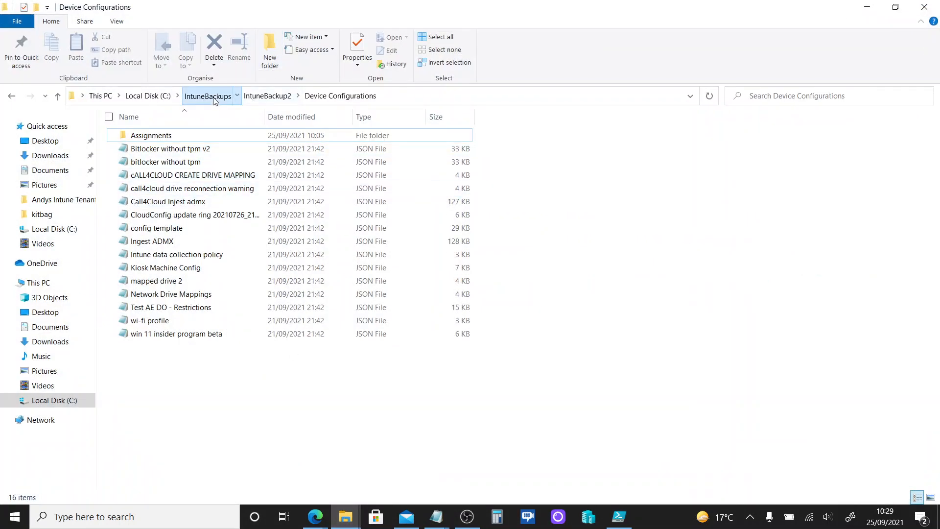
left_click(208, 95)
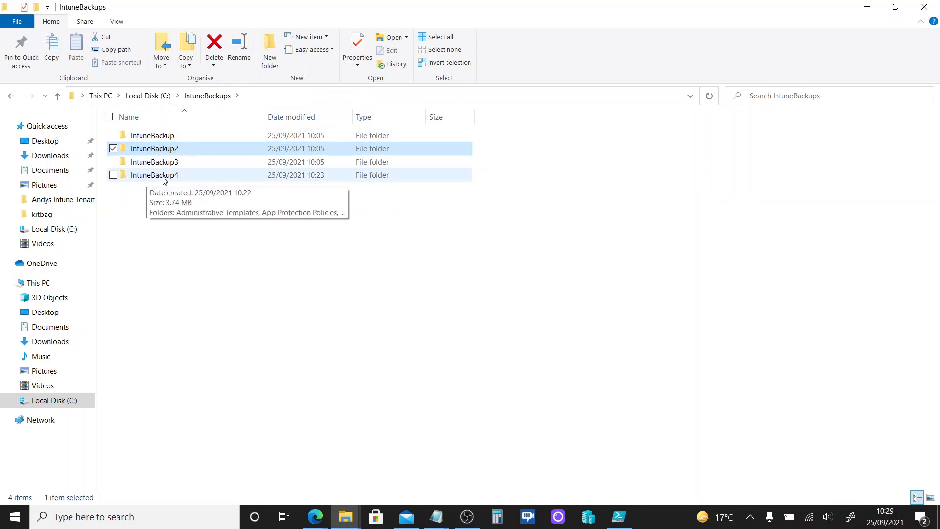
double_click(154, 175)
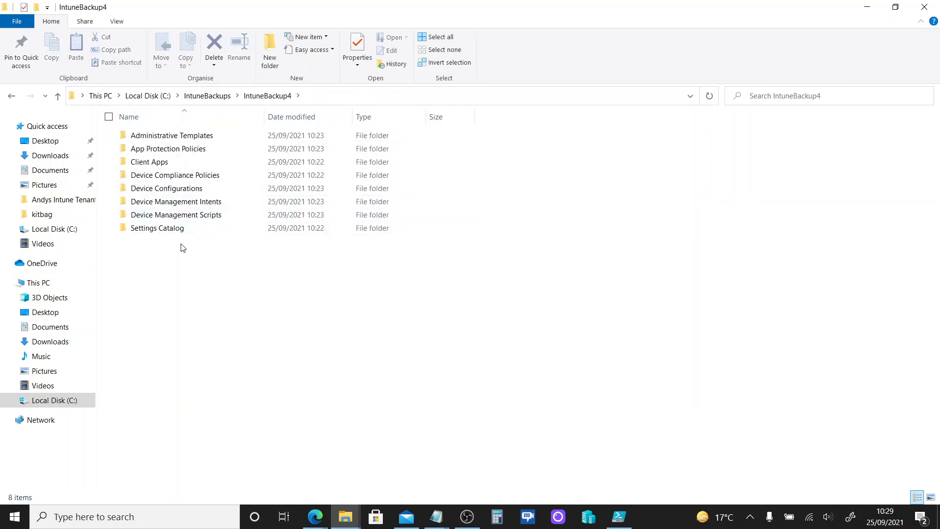
mouse_move(832, 35)
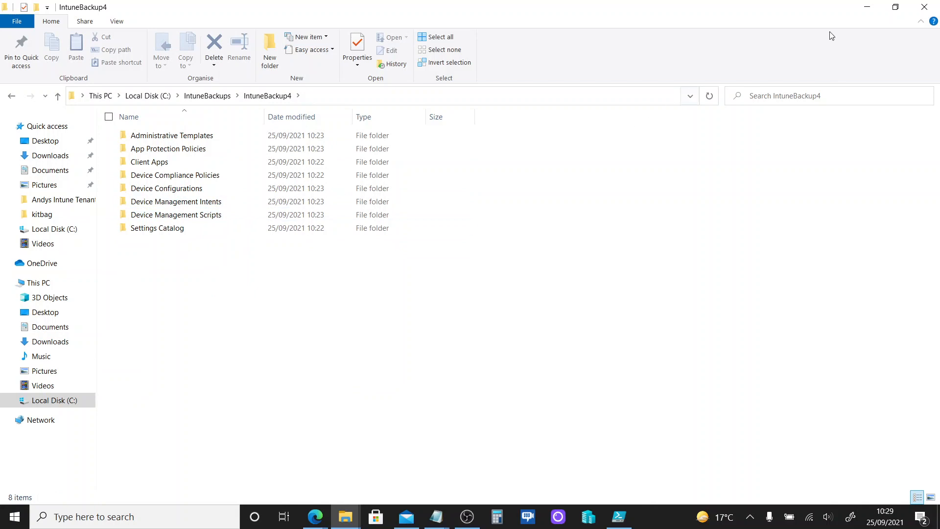
left_click(619, 517)
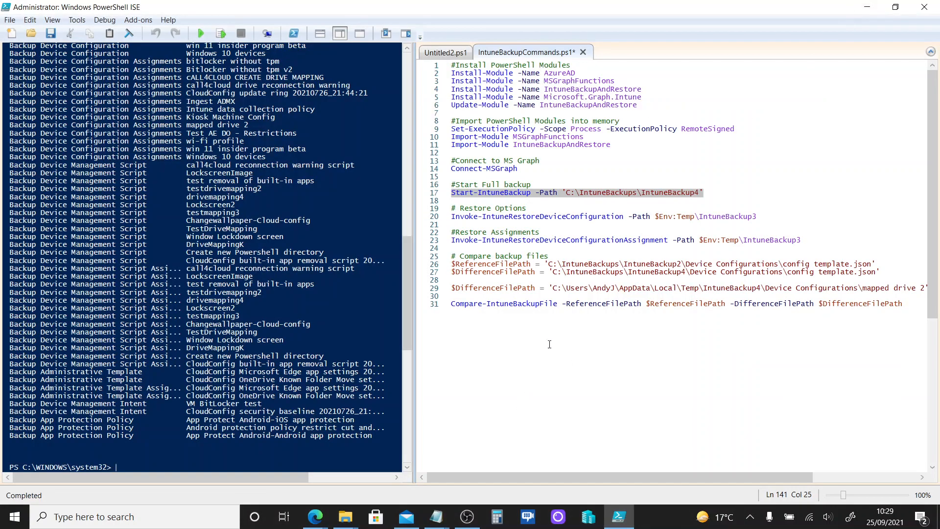
mouse_move(539, 279)
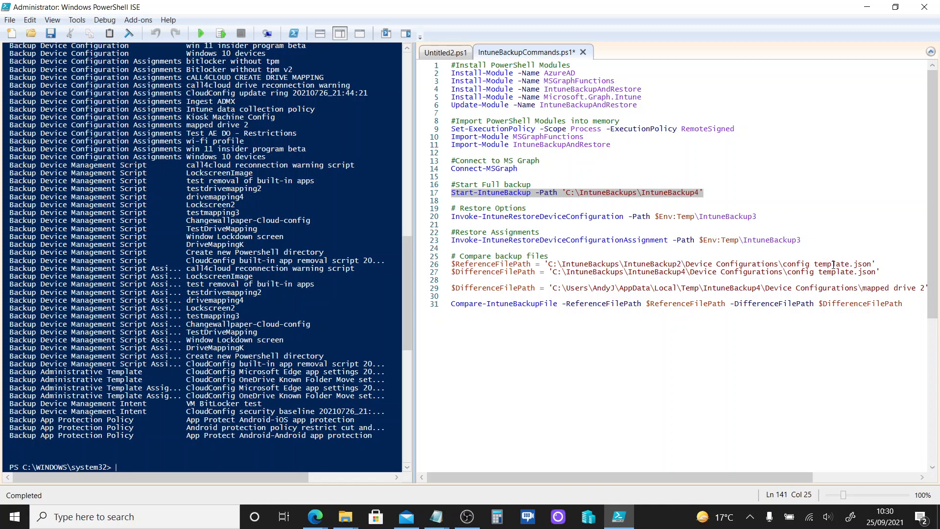
mouse_move(838, 264)
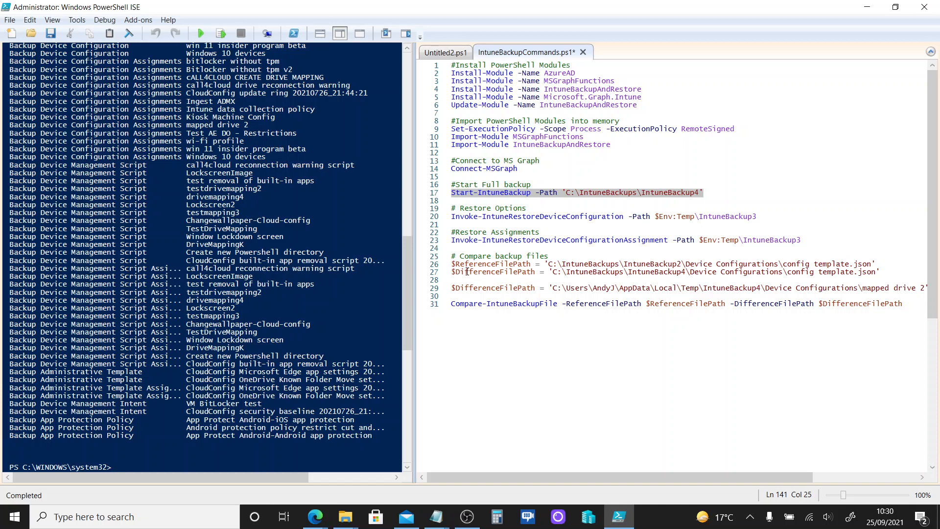
mouse_move(698, 273)
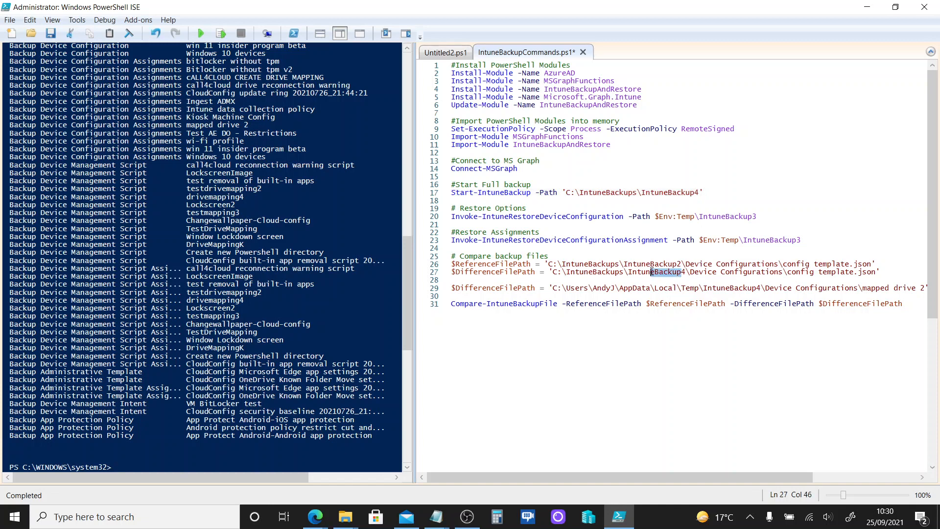
Select the Compare-IntuneBackupFile command on line 31 comparing IntuneBackup2 and IntuneBackup4.
left_click(623, 303)
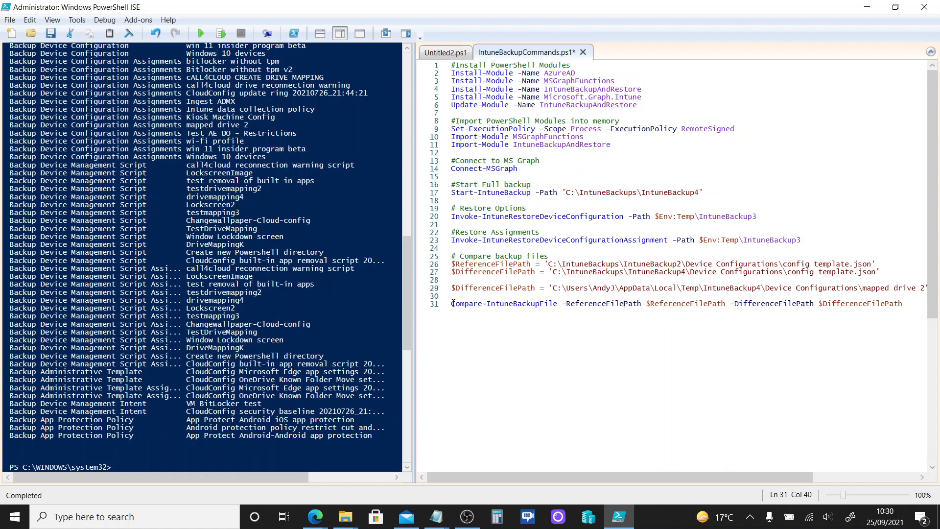
left_click_drag(451, 302, 773, 303)
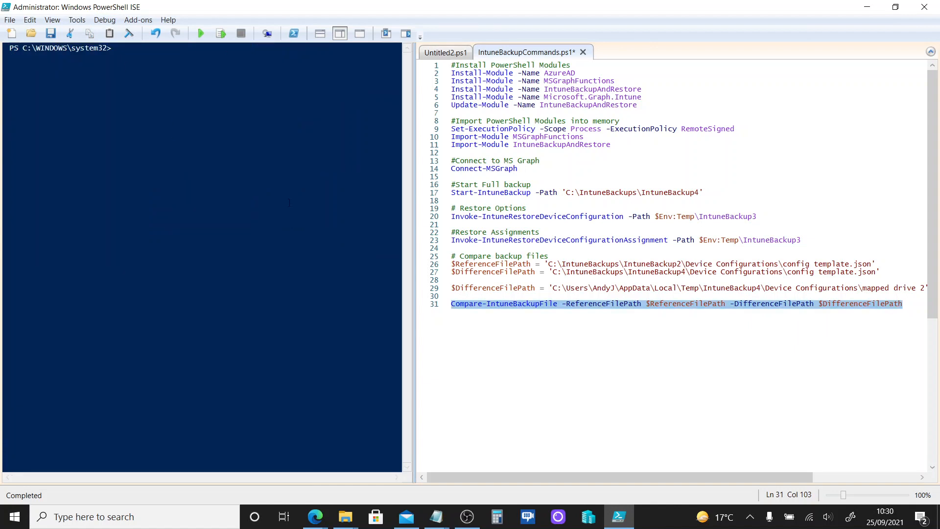
mouse_move(221, 33)
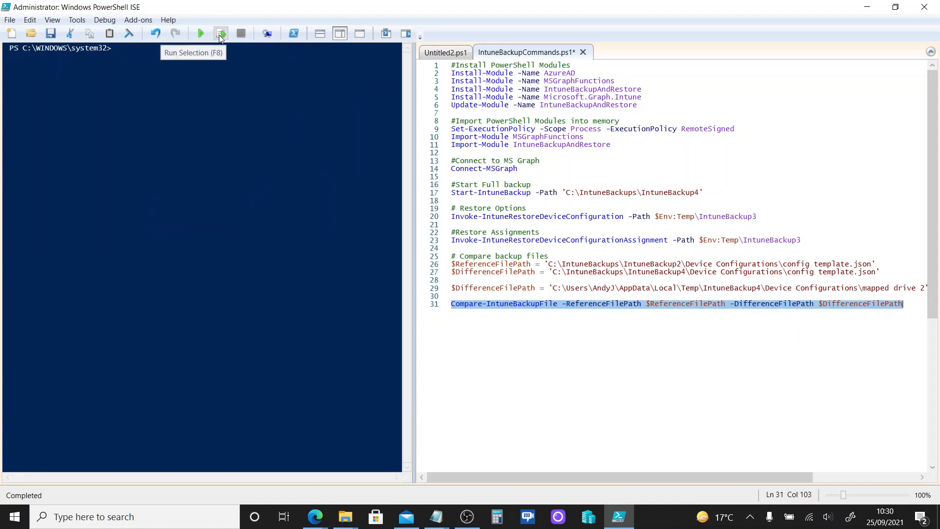
Run the selected comparison, showing version, windowsStoreBlocked and sharedUserAppDataAllowed differences.
left_click(220, 33)
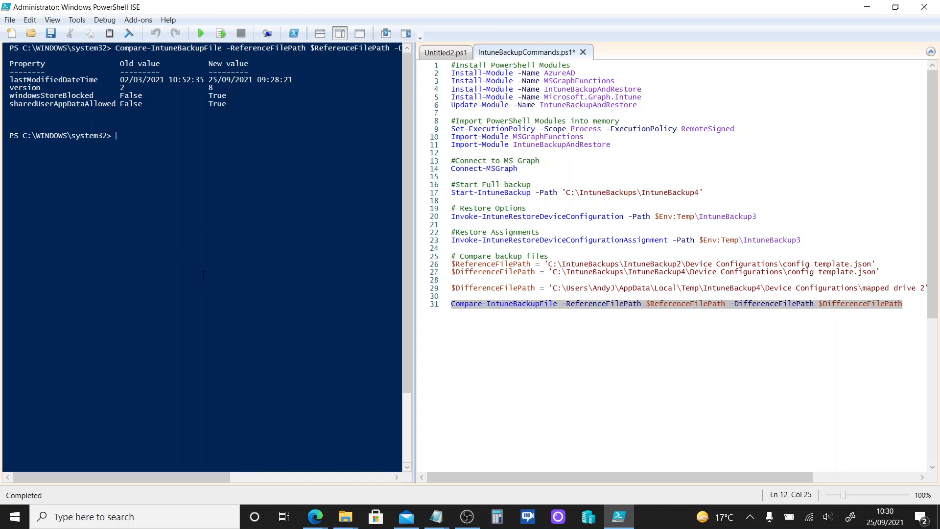
mouse_move(206, 269)
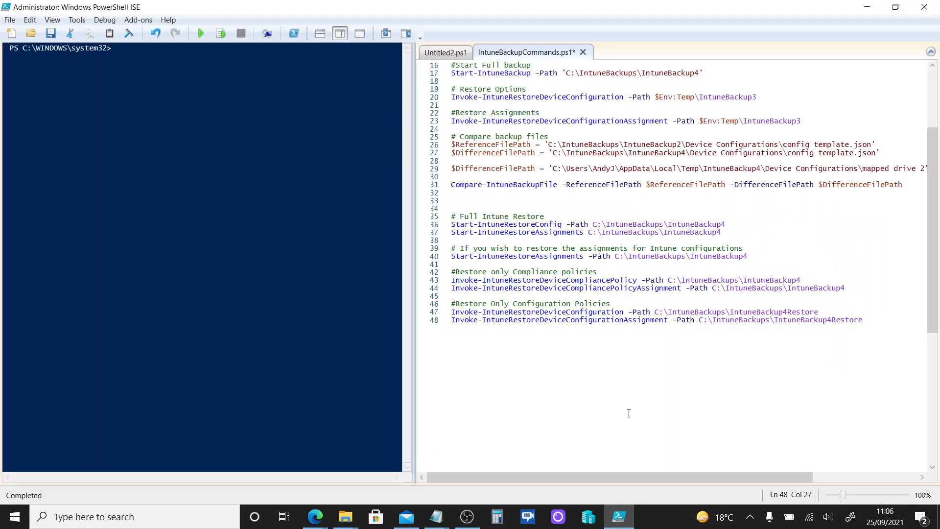
mouse_move(623, 410)
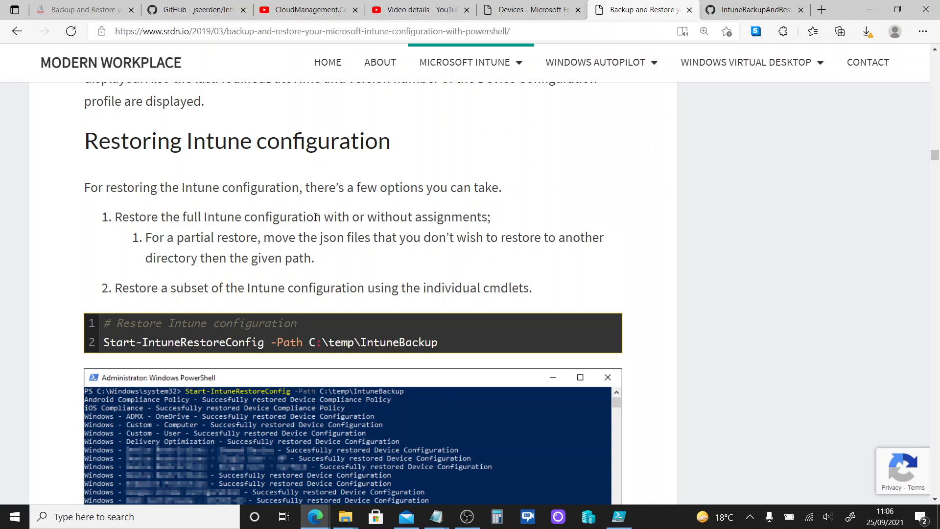
mouse_move(258, 253)
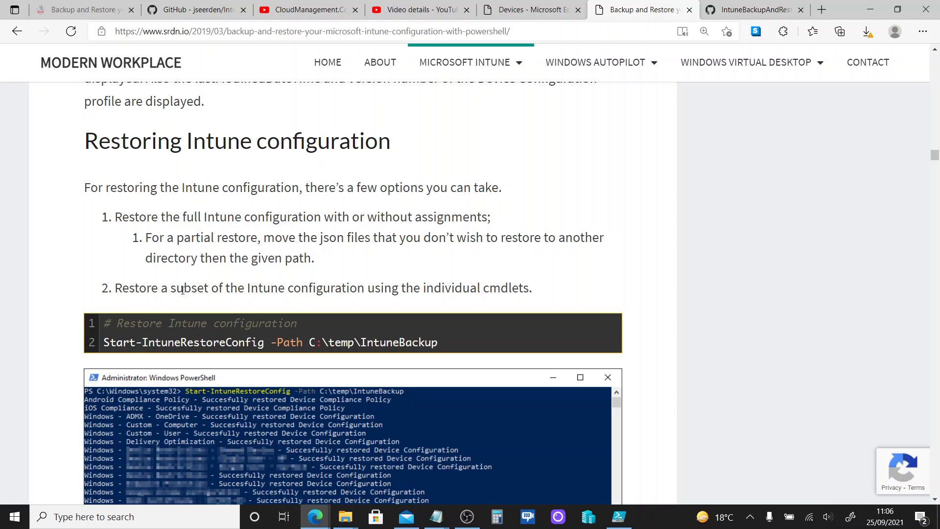
mouse_move(465, 288)
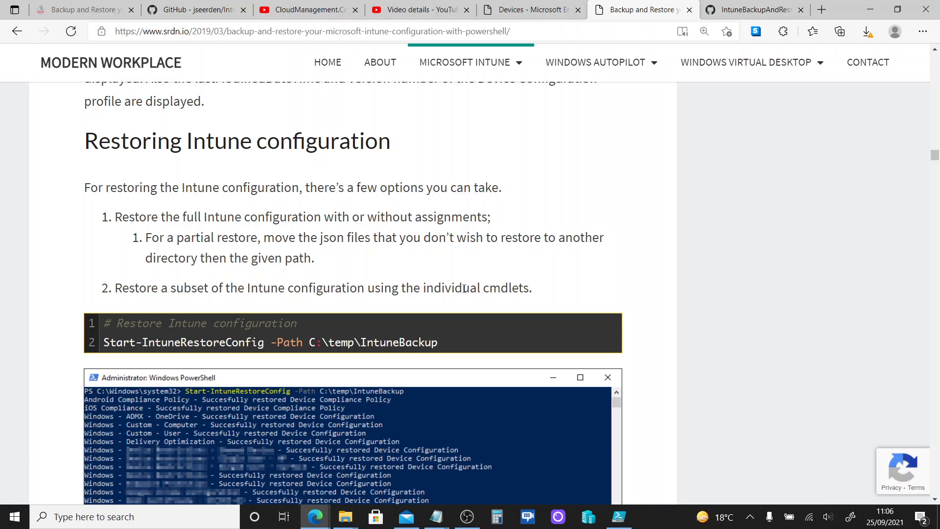
mouse_move(576, 458)
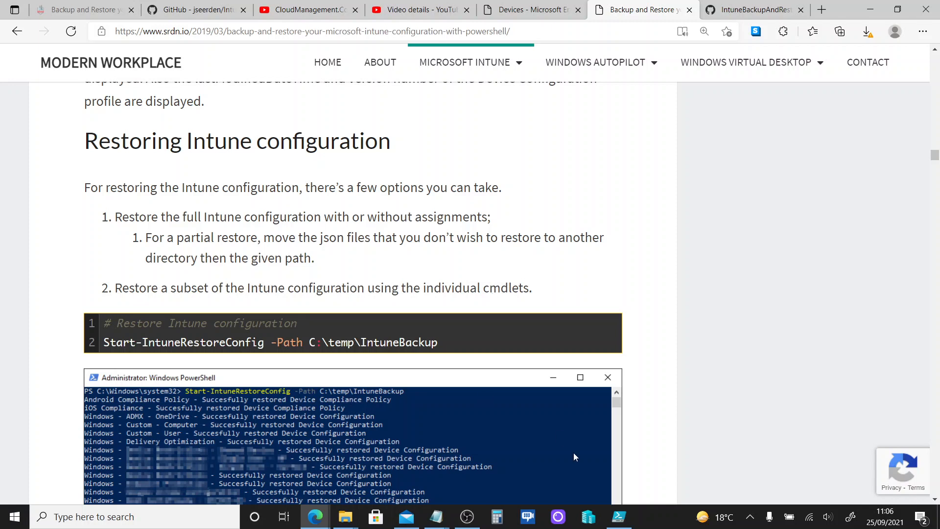
Leave the srdn.io restore section and return to the PowerShell ISE restore script.
left_click(620, 517)
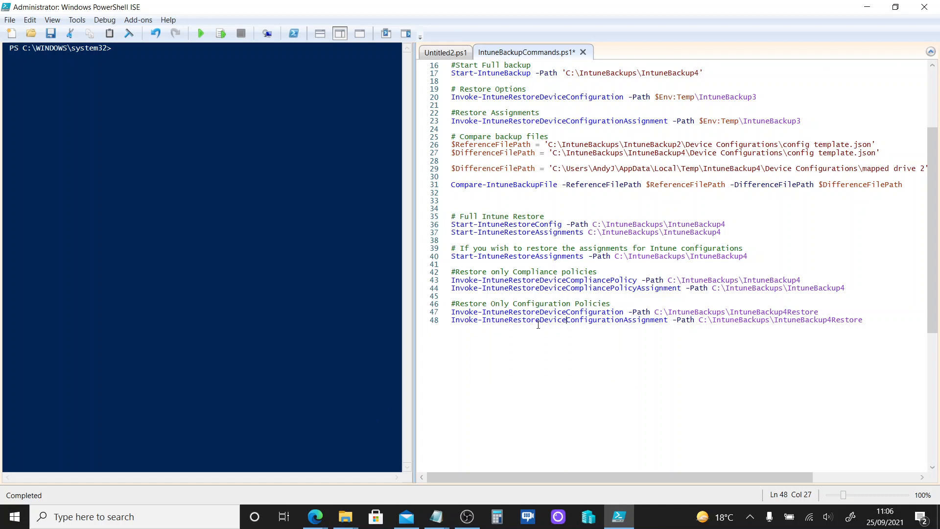
mouse_move(539, 336)
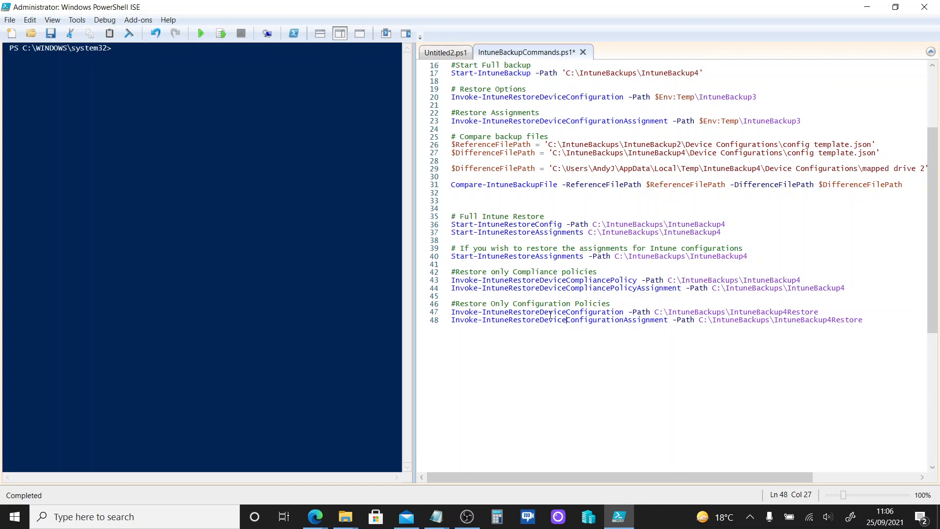
mouse_move(598, 367)
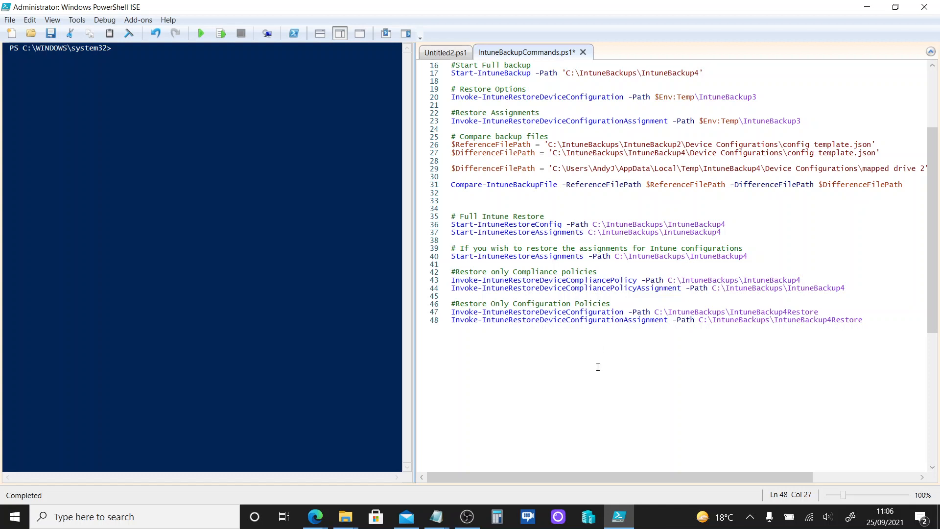
mouse_move(574, 396)
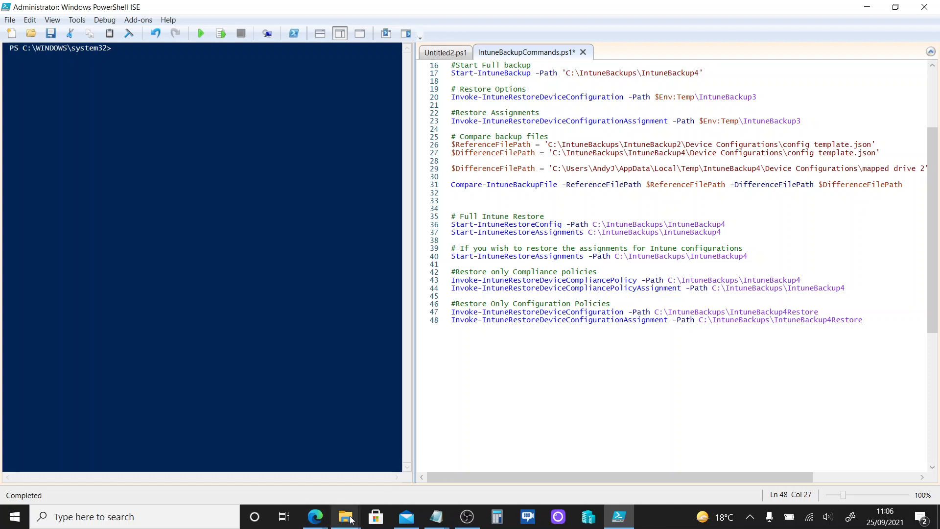
Bring up File Explorer at the IntuneBackup4Restore Device Configurations Assignments folder.
left_click(346, 517)
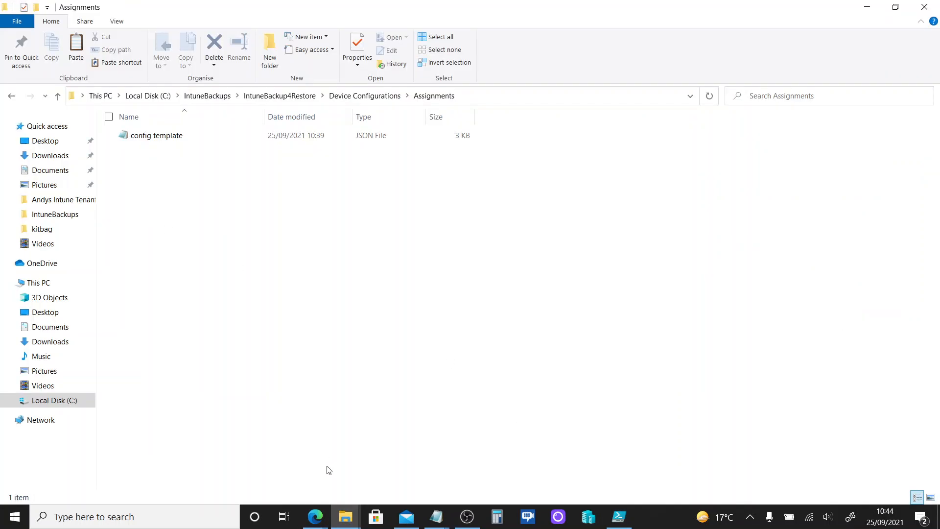
Bring Endpoint Manager forward to the configuration profiles list containing 'config template'.
left_click(315, 517)
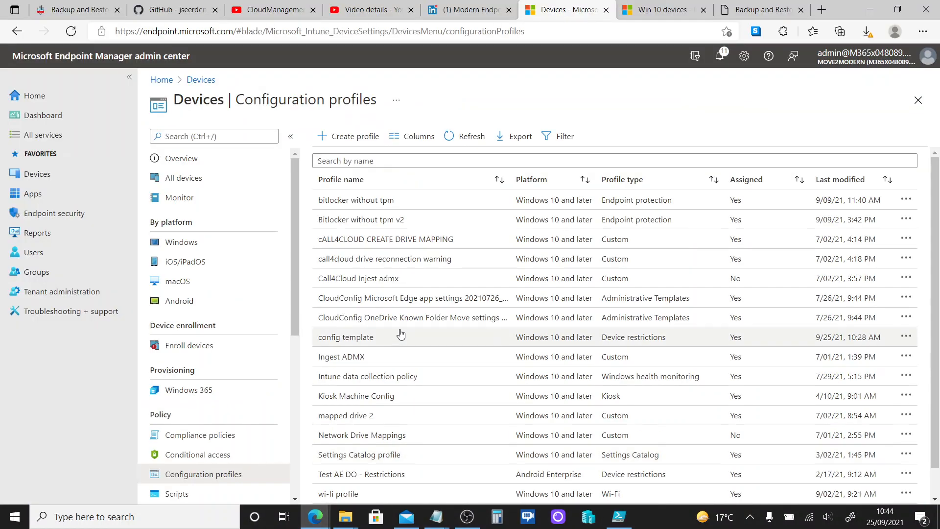
mouse_move(379, 342)
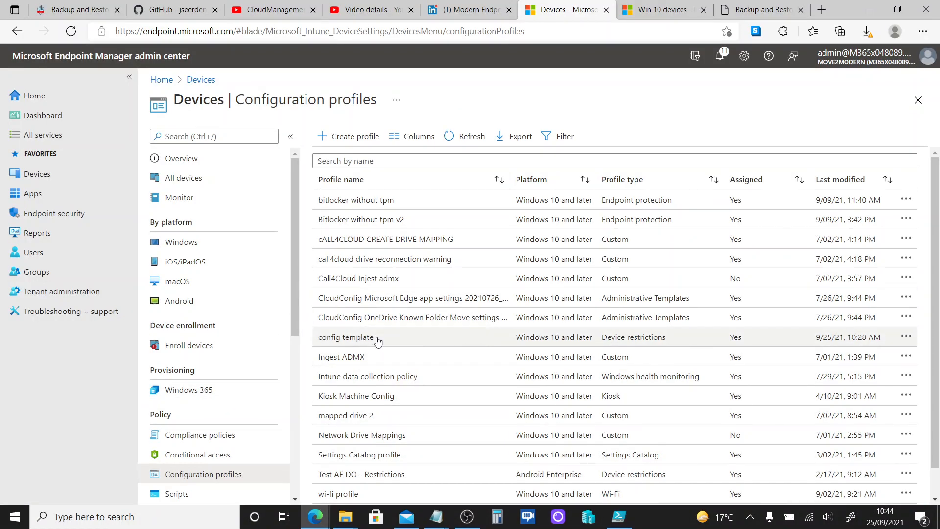
mouse_move(906, 337)
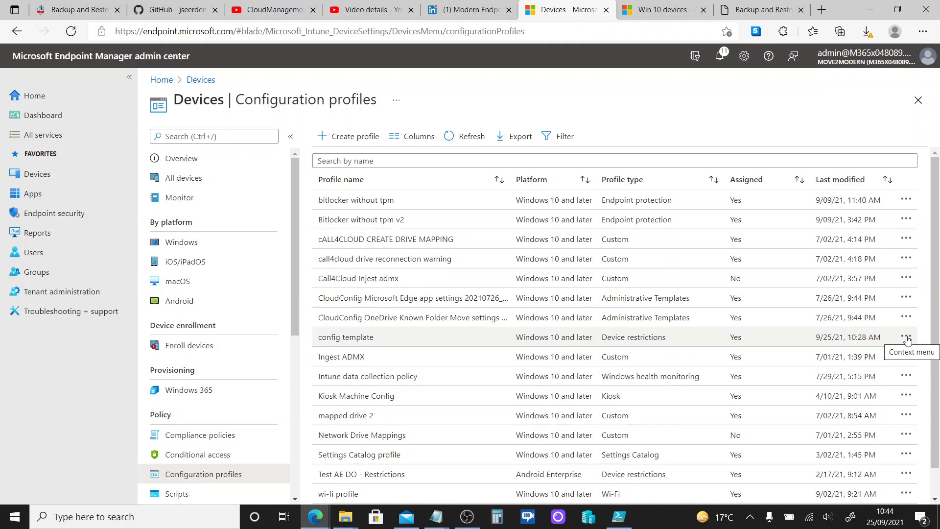
mouse_move(823, 351)
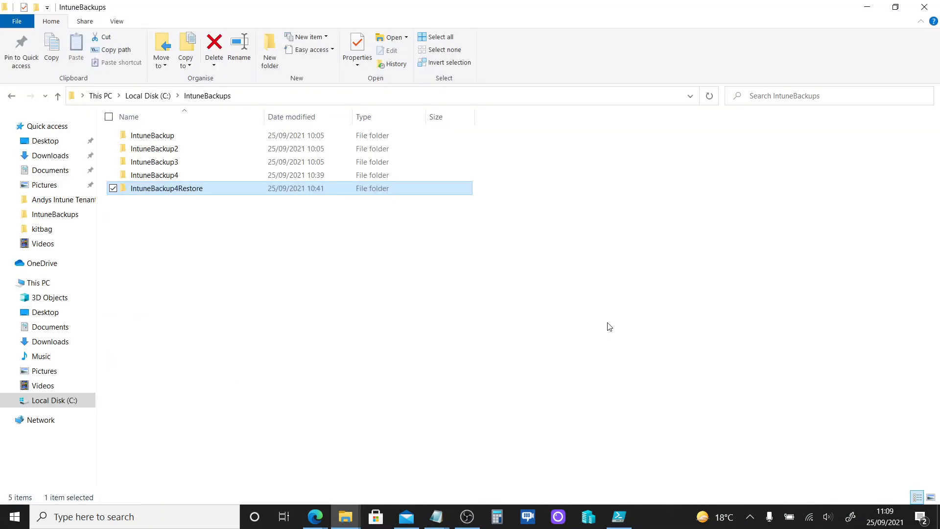
mouse_move(438, 287)
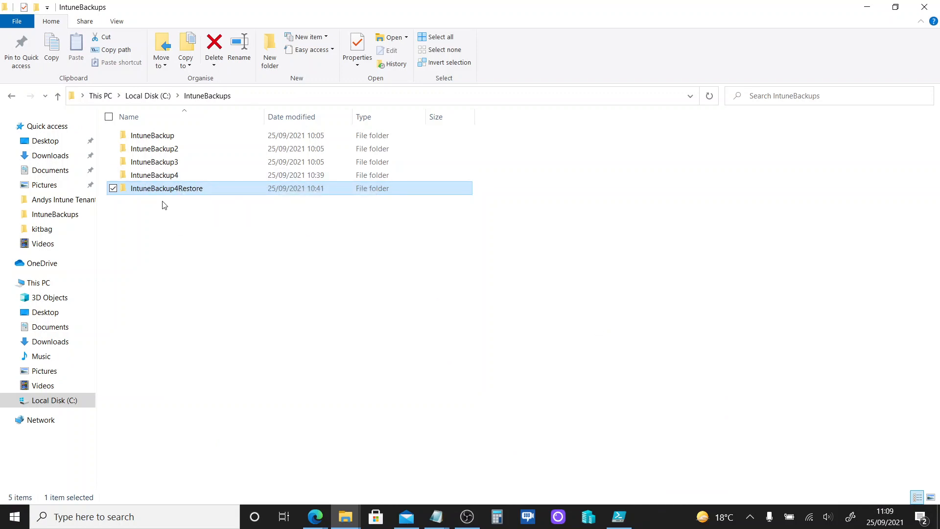
Browse into IntuneBackup4Restore\Device Configurations\Assignments to confirm the config template file, then return to ISE.
double_click(154, 175)
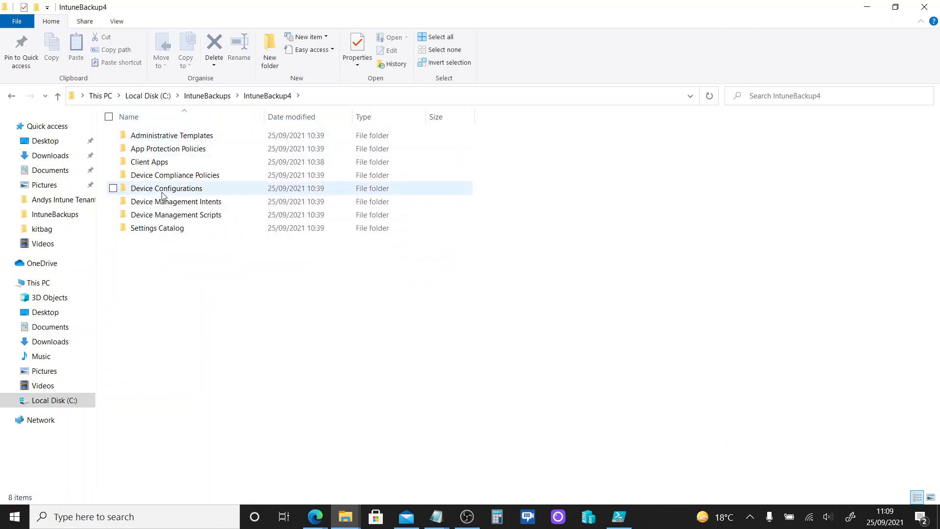
double_click(166, 188)
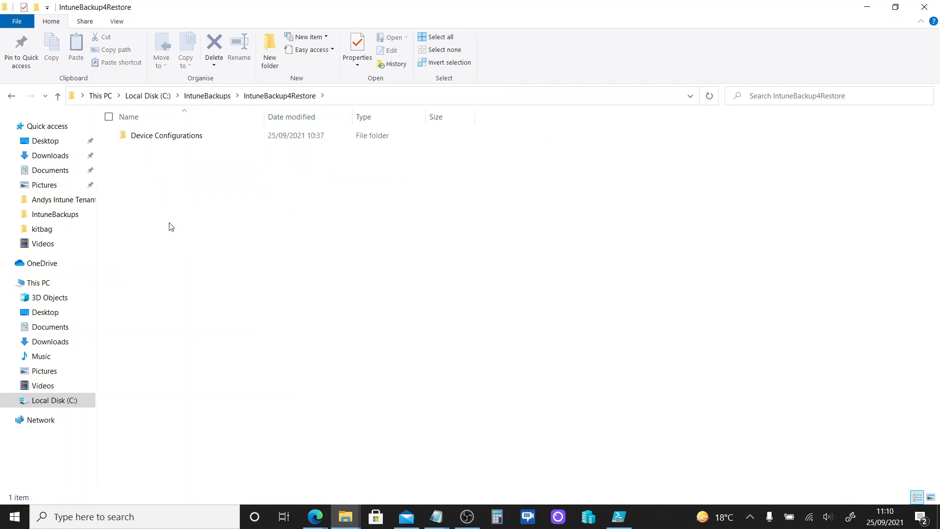
mouse_move(162, 151)
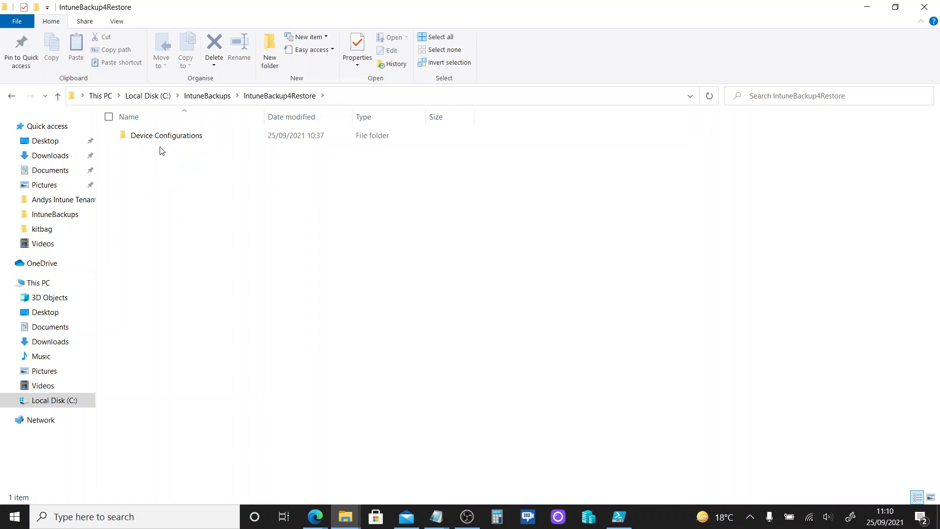
mouse_move(180, 138)
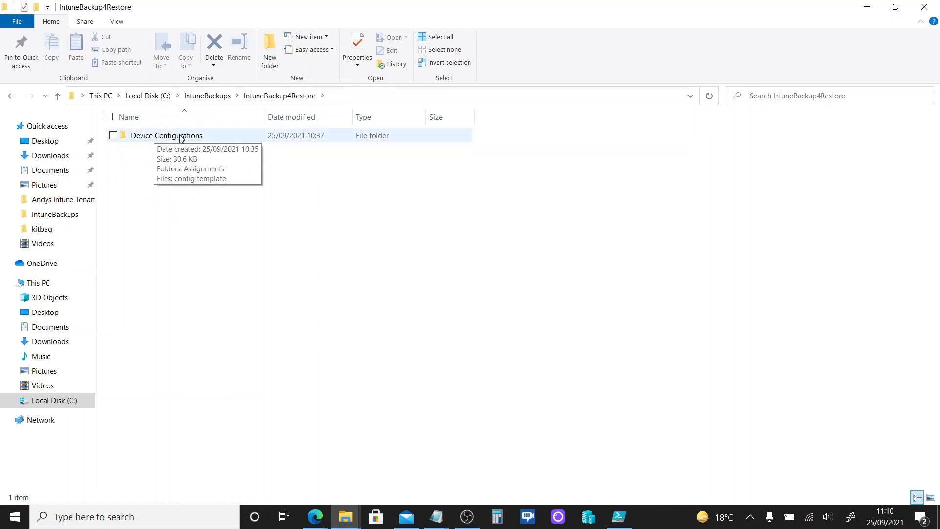
double_click(166, 136)
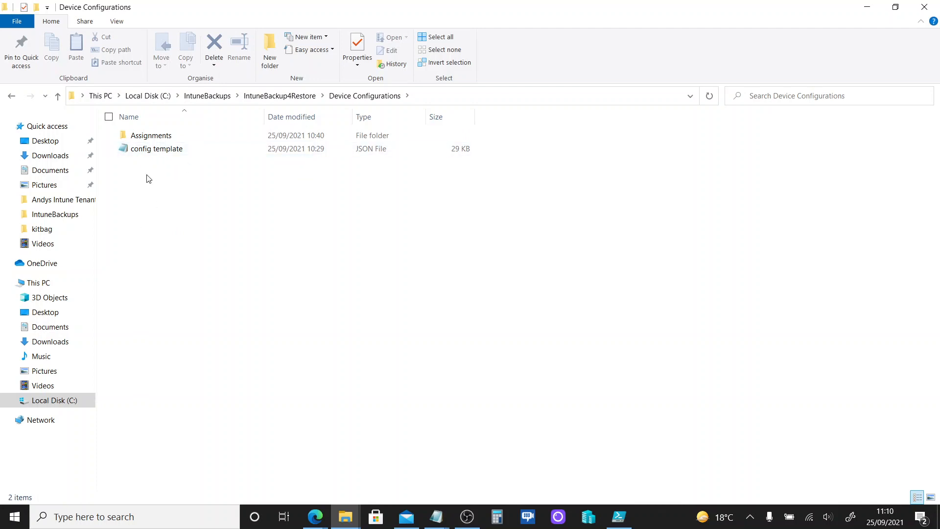
double_click(152, 136)
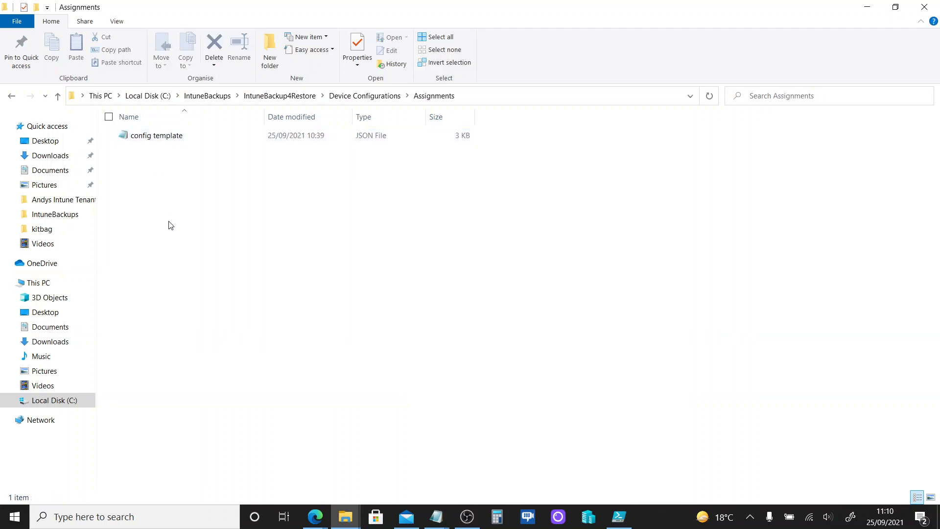
mouse_move(161, 265)
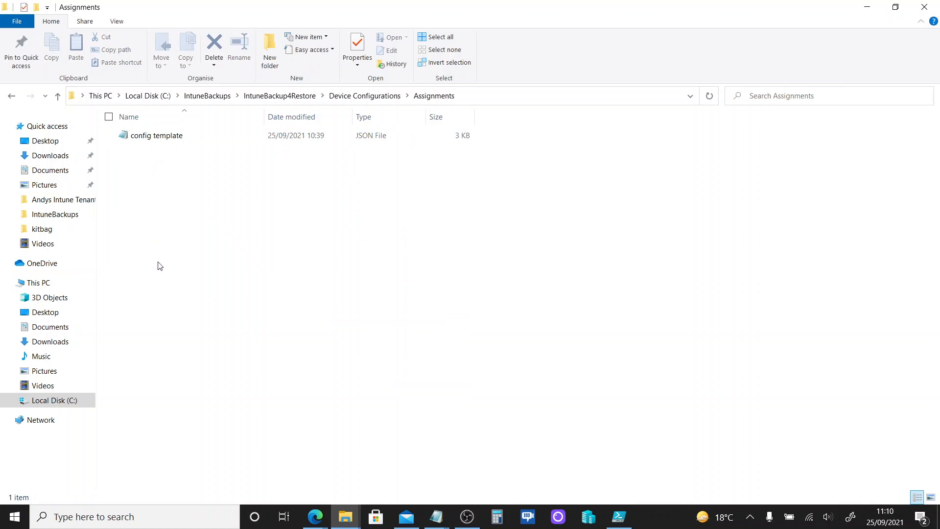
mouse_move(169, 142)
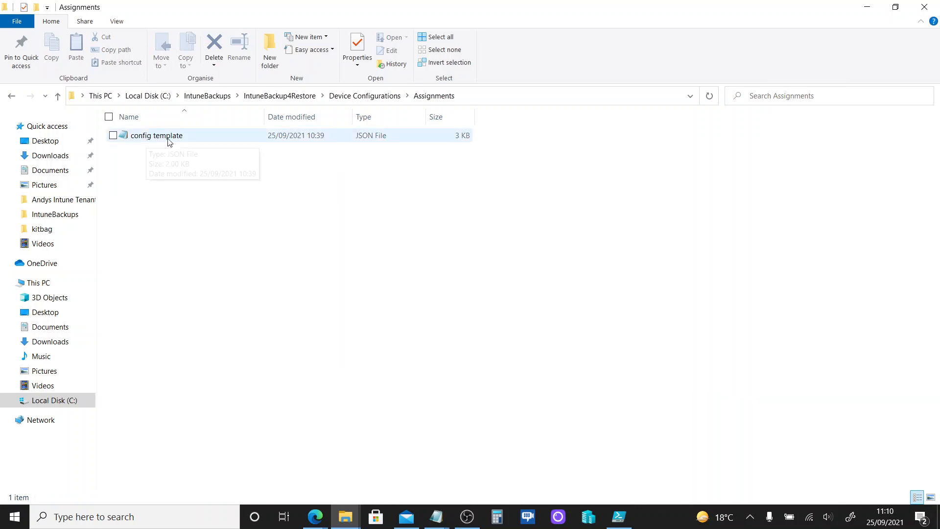
mouse_move(182, 186)
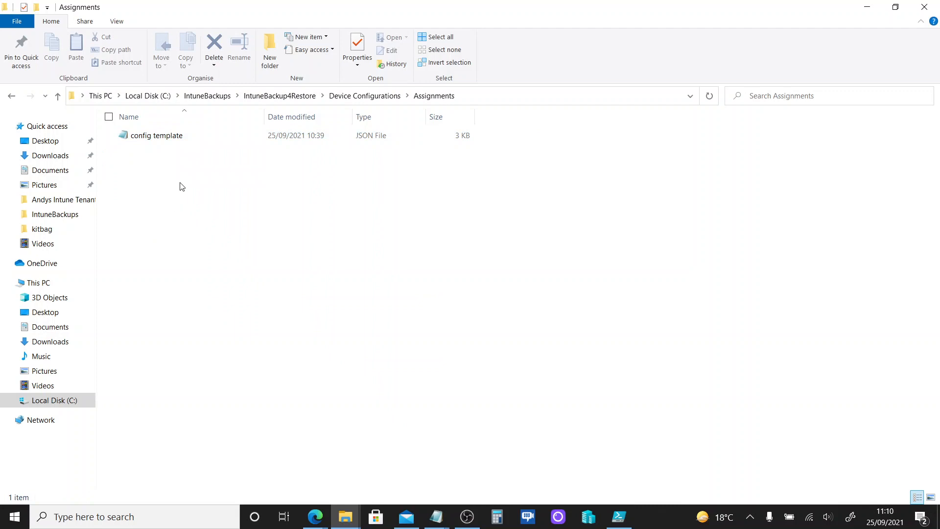
left_click(619, 517)
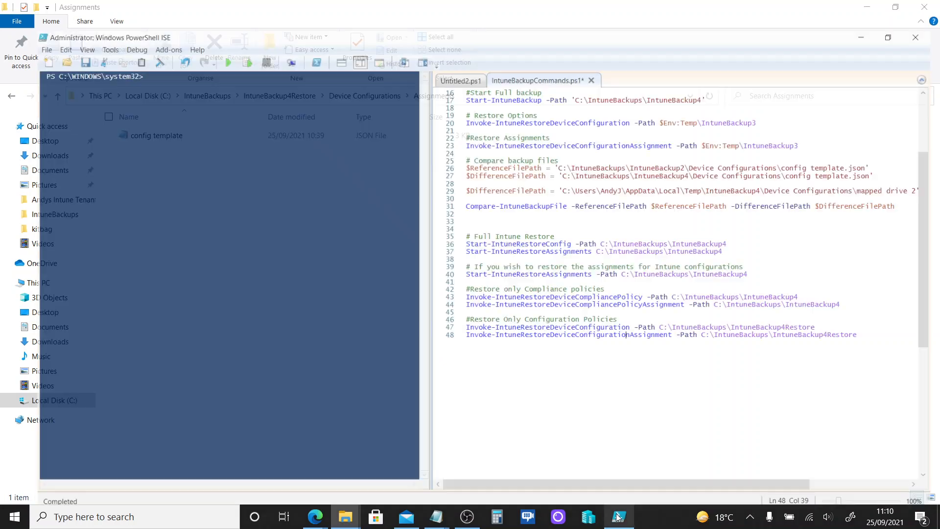
Run the line 47 Invoke-IntuneRestoreDeviceConfiguration command to restore config template from IntuneBackup4Restore.
left_click(619, 517)
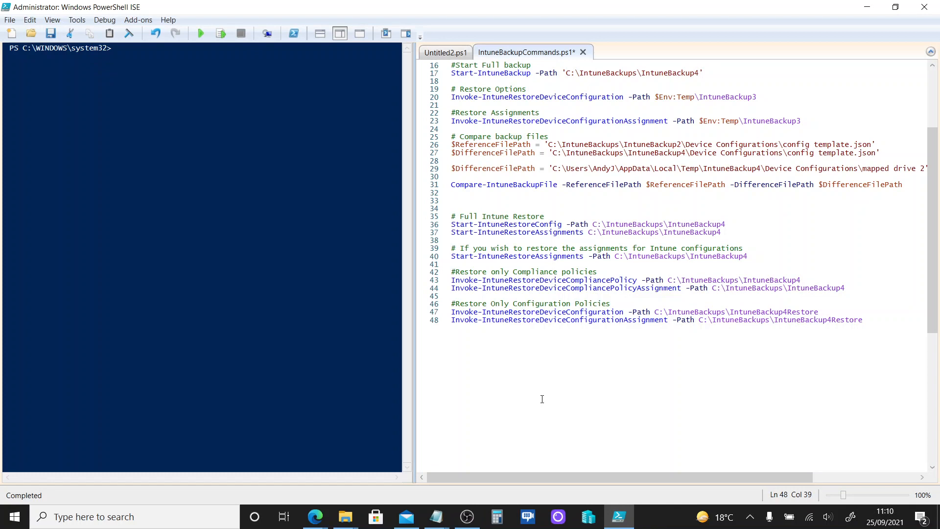
mouse_move(576, 382)
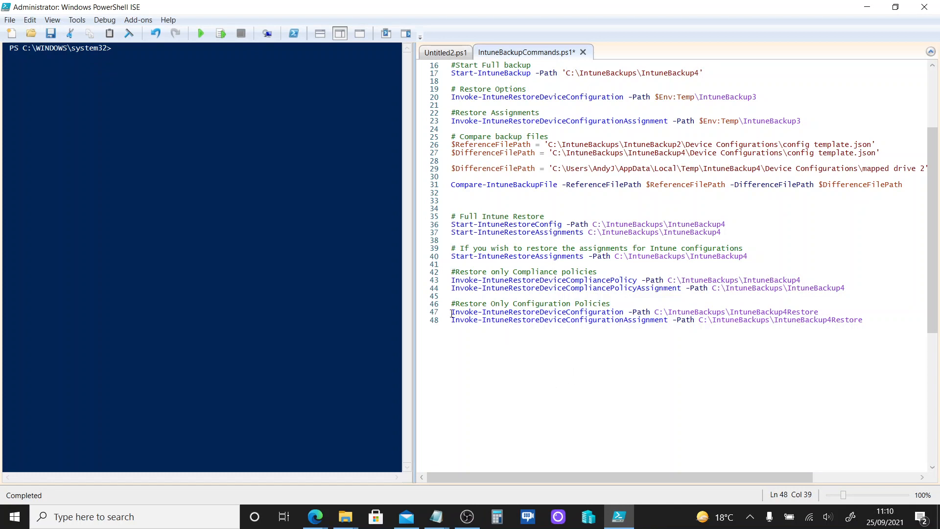
mouse_move(610, 311)
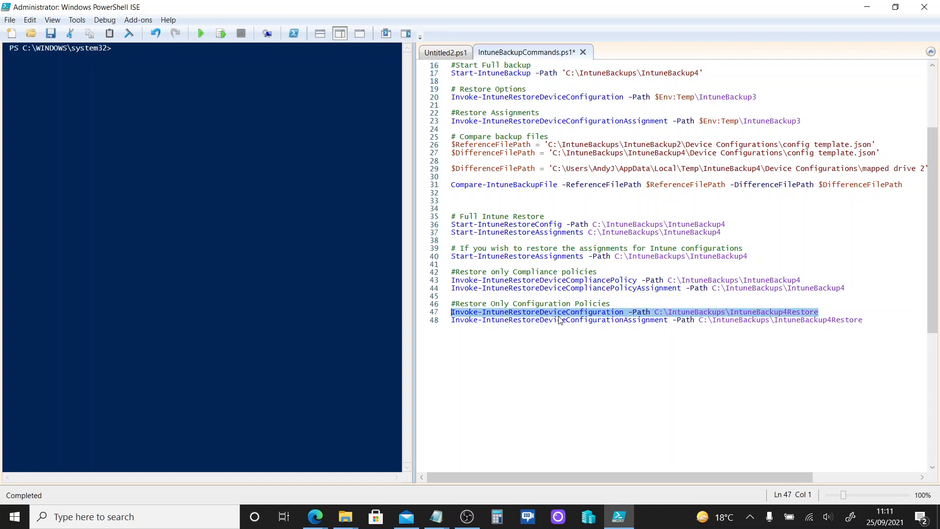
mouse_move(557, 343)
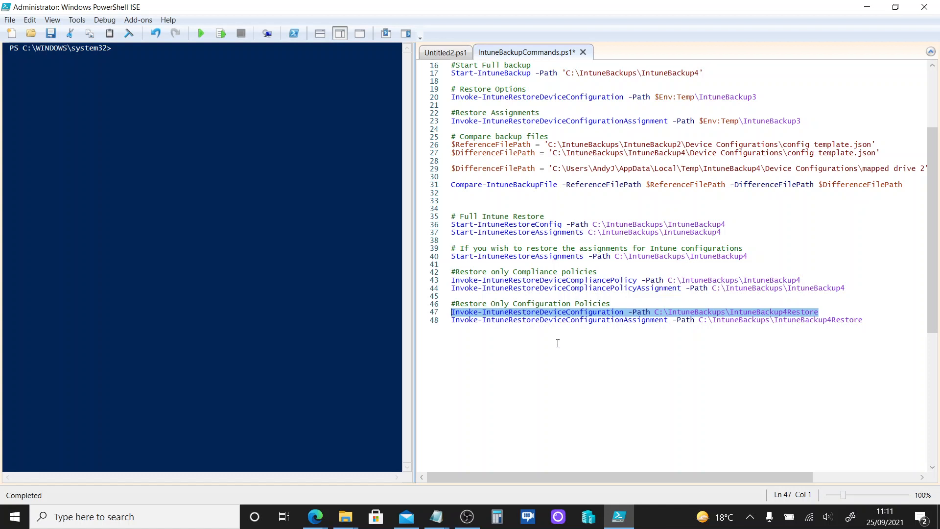
mouse_move(596, 375)
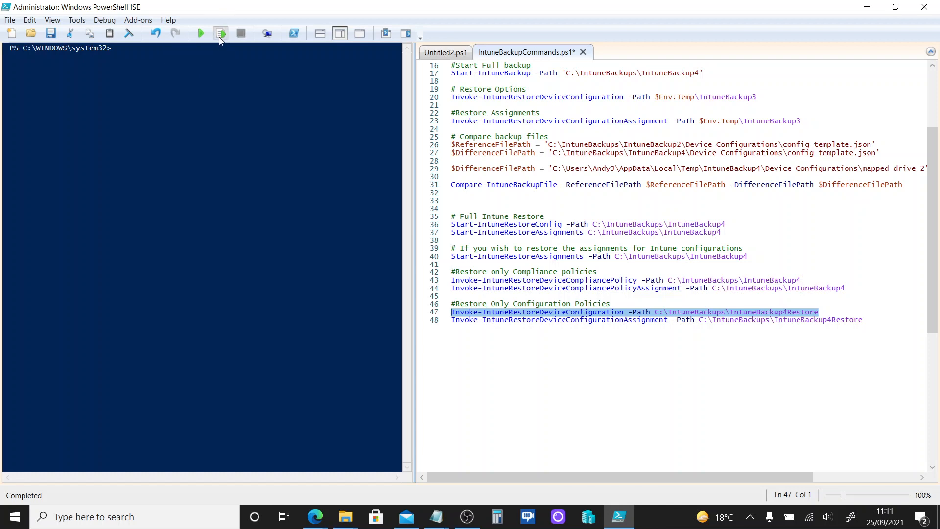
left_click(221, 33)
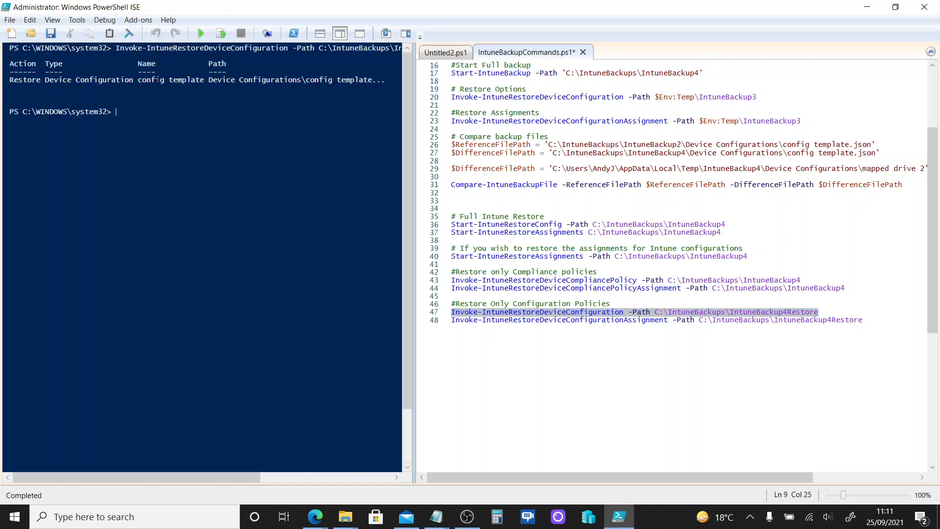
mouse_move(314, 517)
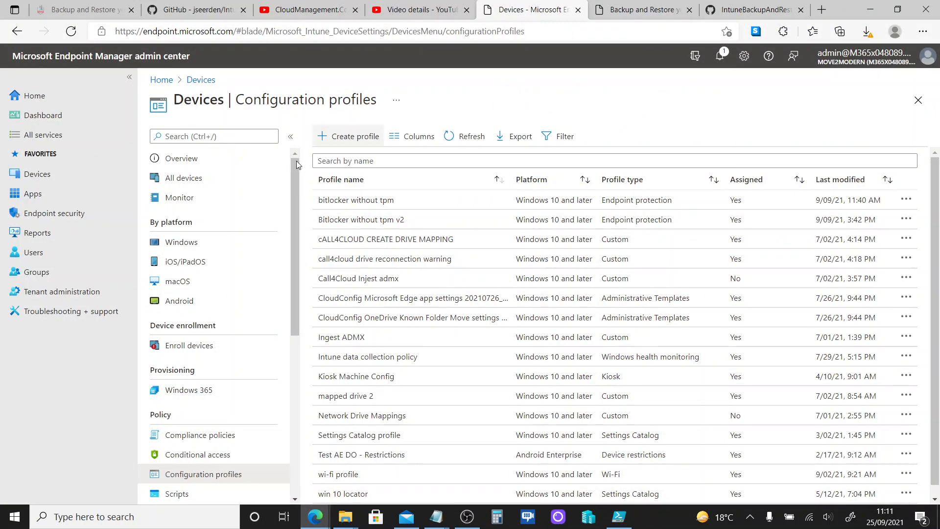
mouse_move(354, 463)
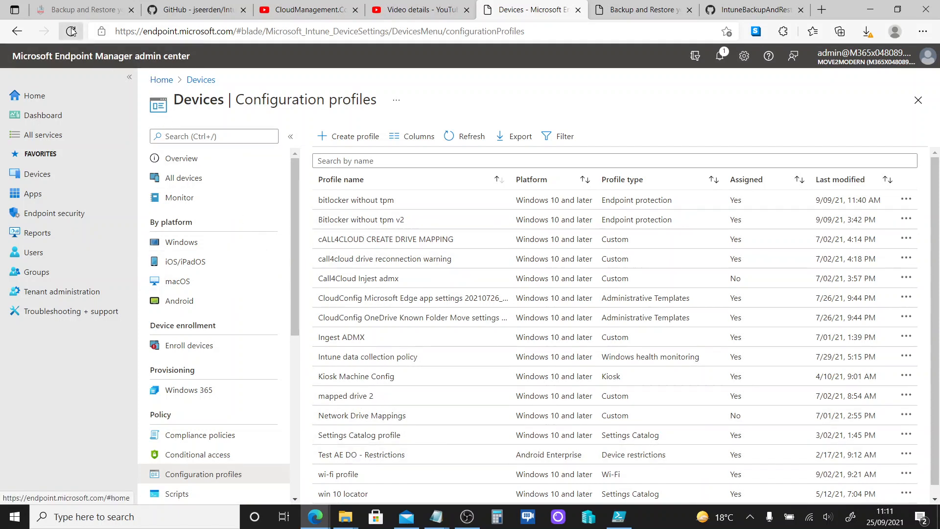
Refresh the configuration profiles list and open config template's properties, showing no assigned groups.
left_click(70, 31)
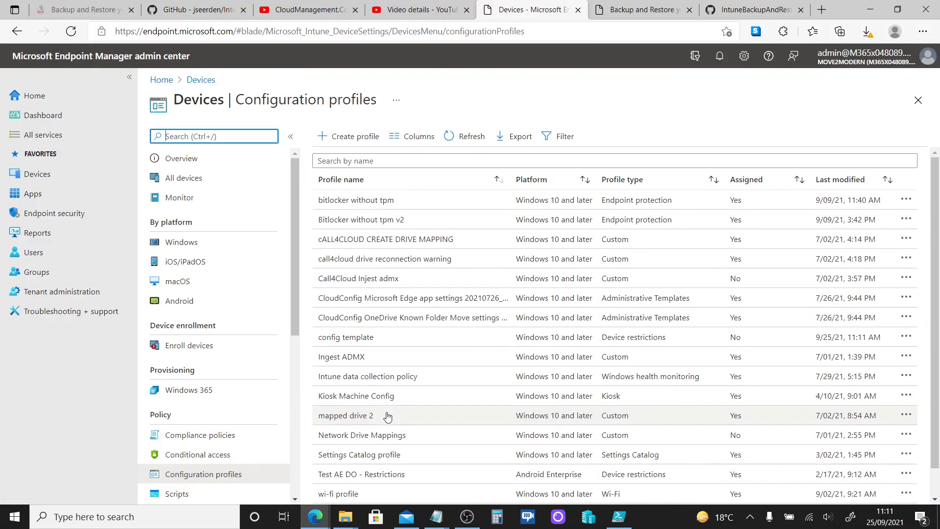
mouse_move(326, 347)
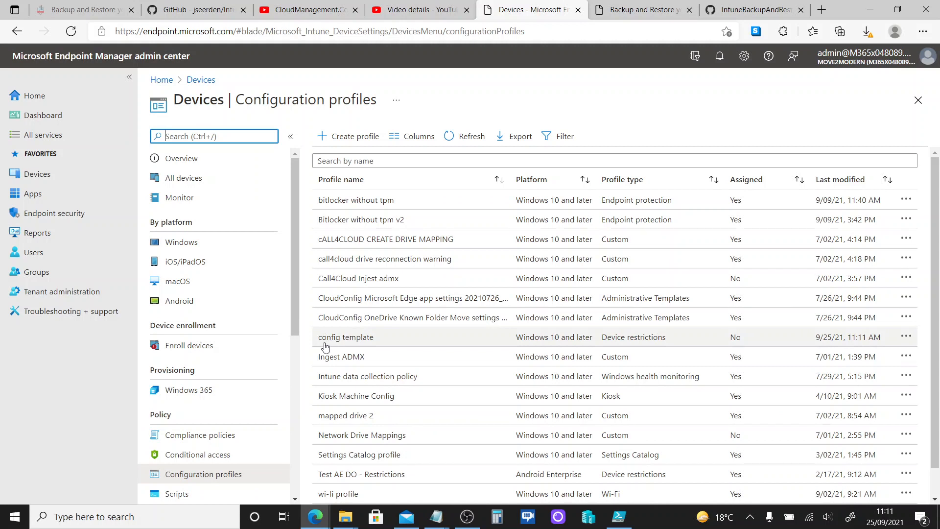
mouse_move(707, 341)
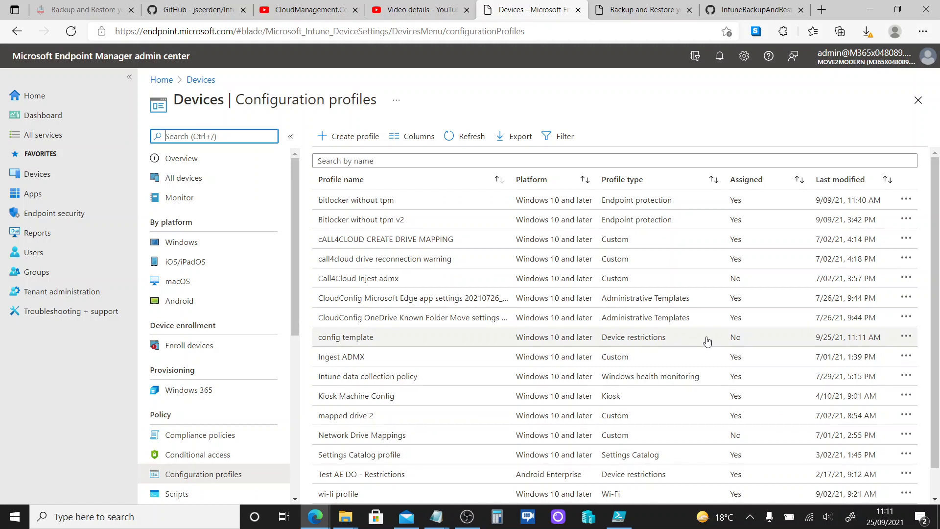
mouse_move(737, 343)
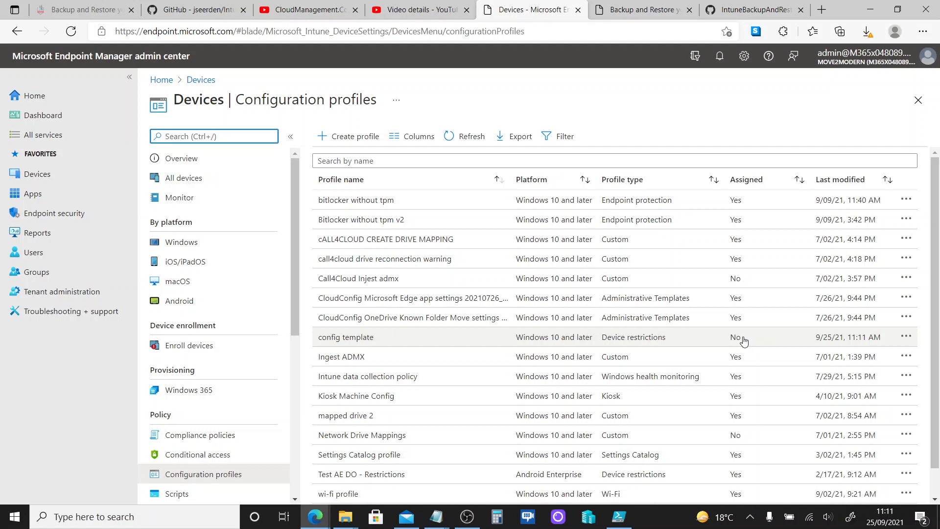
left_click(346, 337)
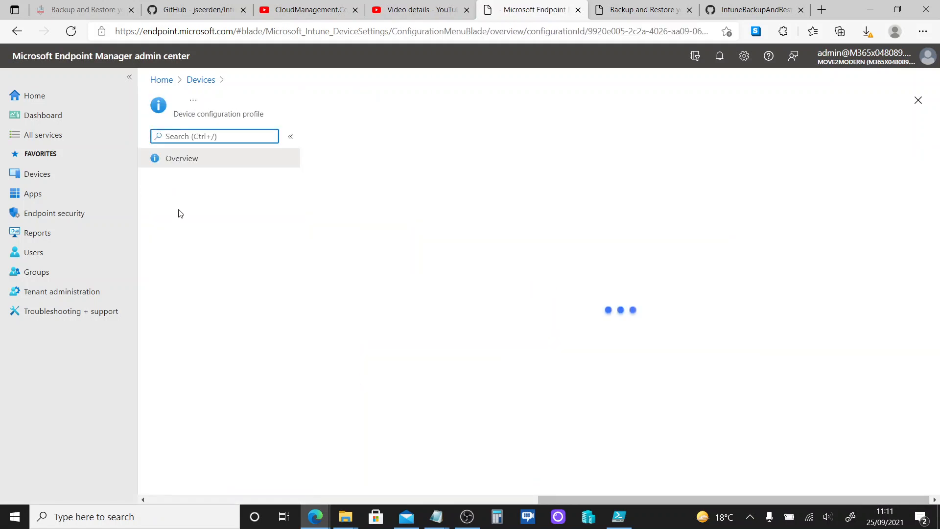
left_click(183, 203)
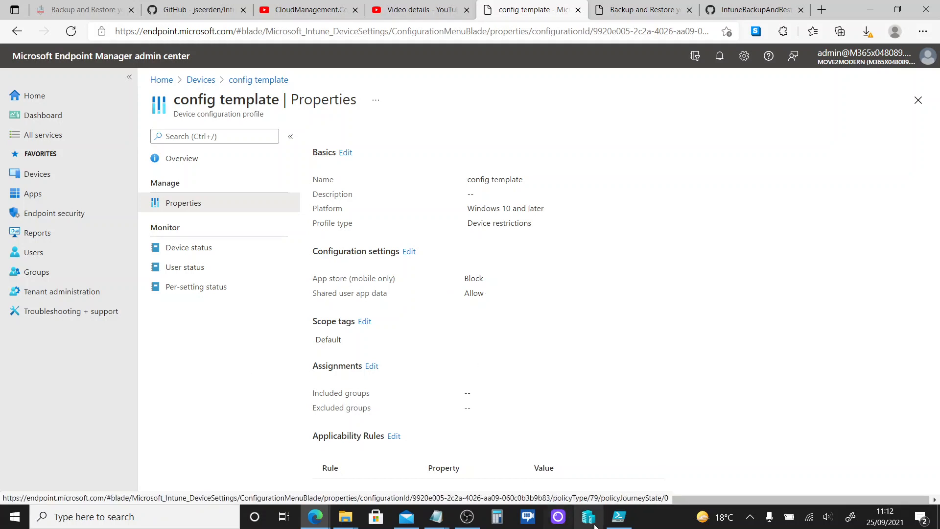
Run Invoke-IntuneRestoreDeviceConfigurationAssignment from IntuneBackup4Restore, then return to the properties page.
left_click(619, 517)
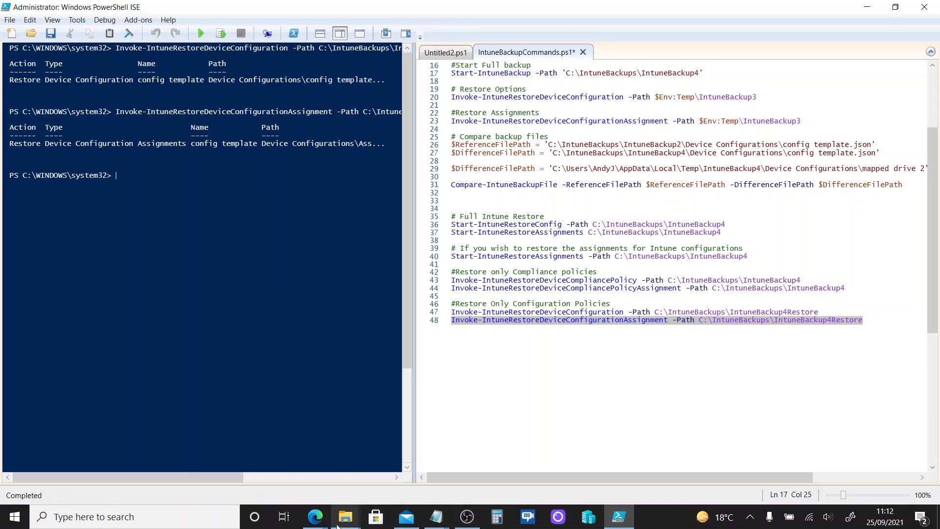
left_click(315, 516)
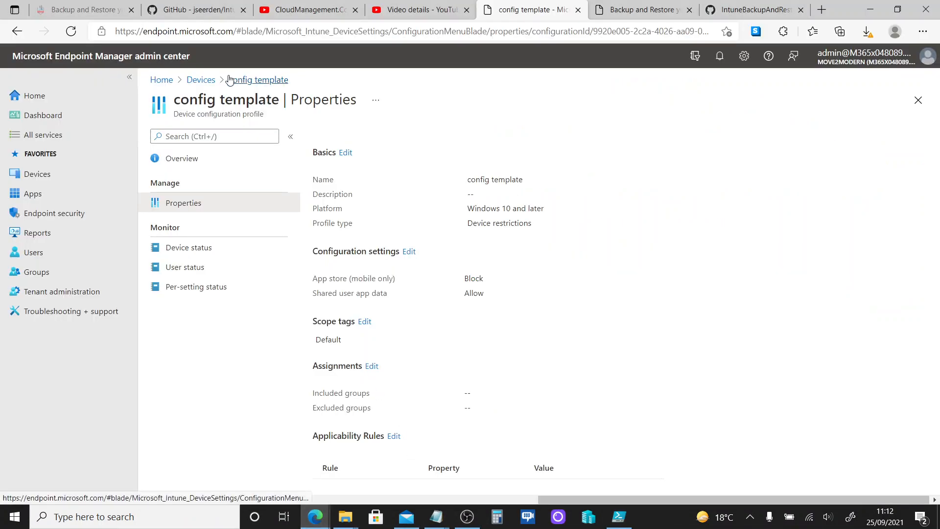
Reopen config template from the profiles list to confirm it's assigned to Win 10 devices.
left_click(200, 80)
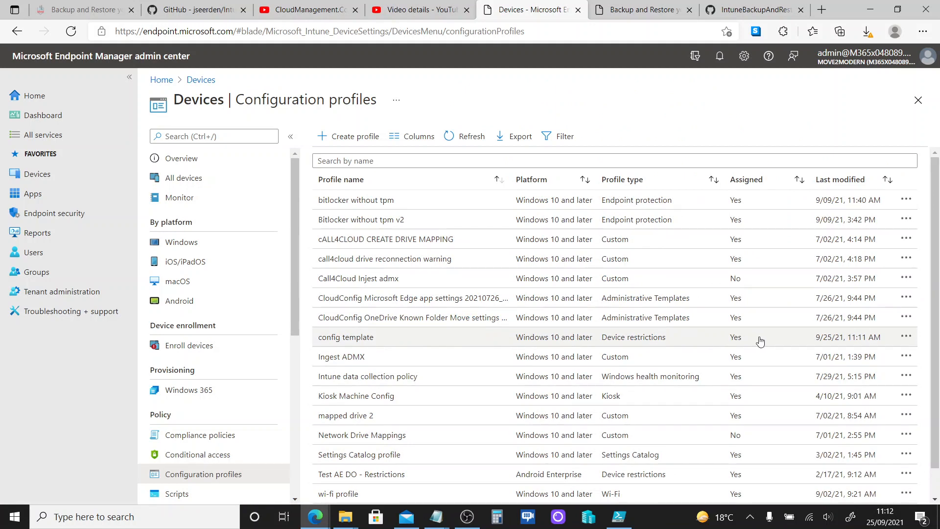
mouse_move(744, 339)
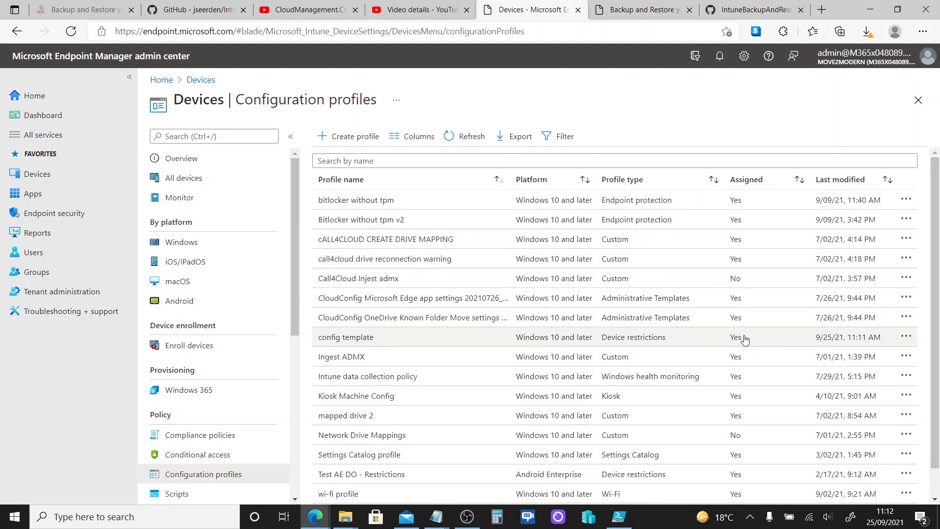
mouse_move(418, 349)
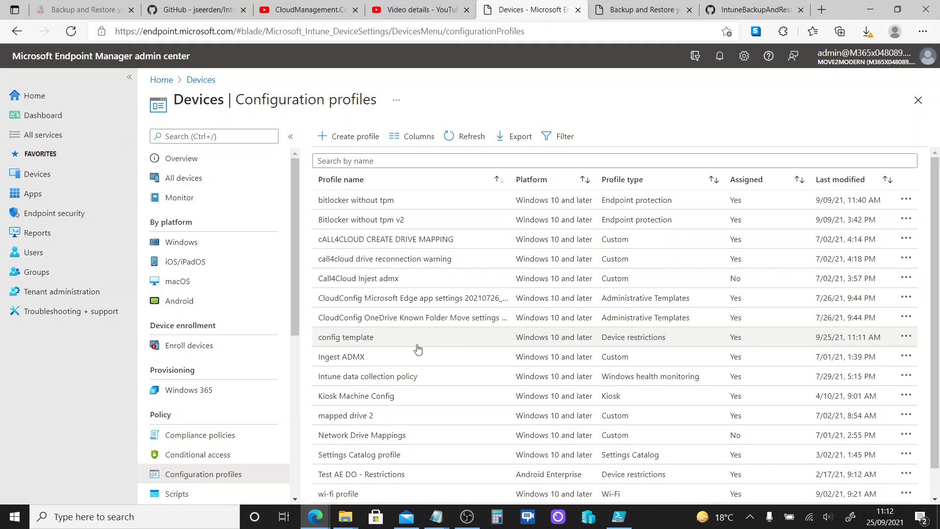
left_click(346, 337)
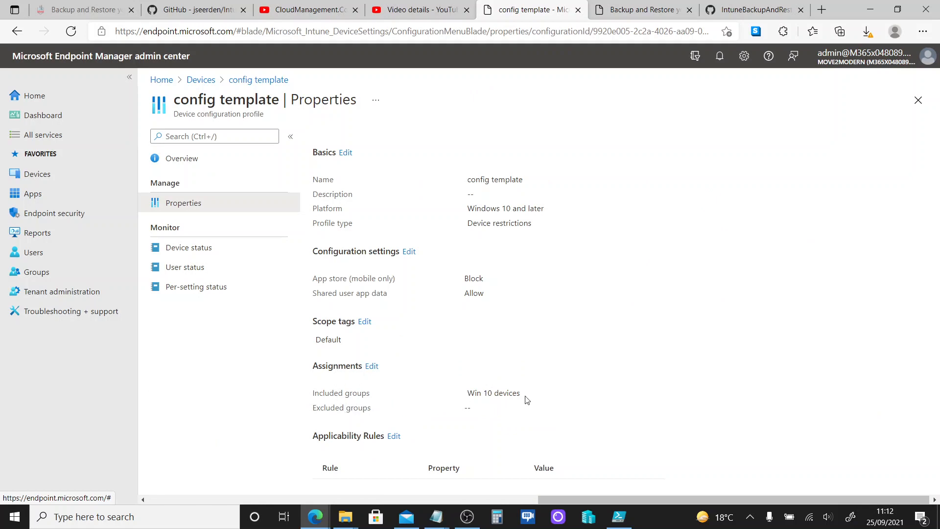
mouse_move(447, 270)
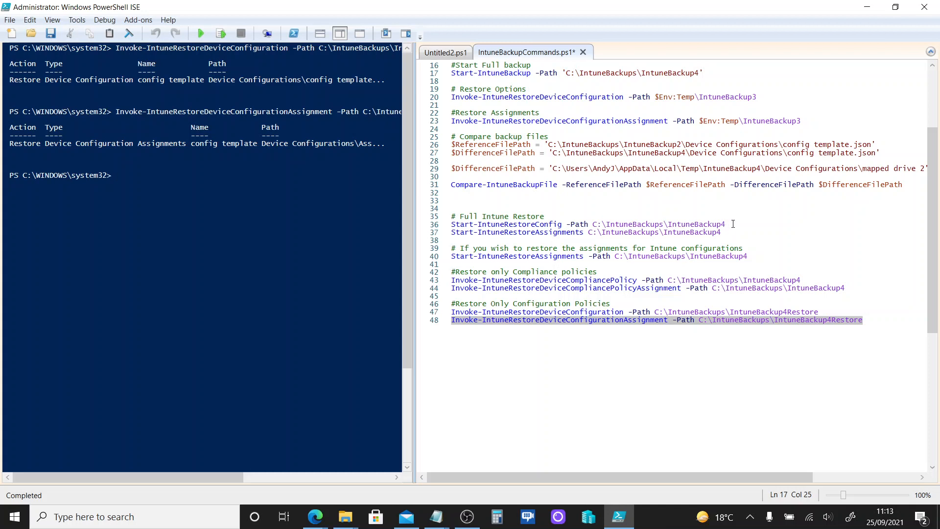
mouse_move(365, 220)
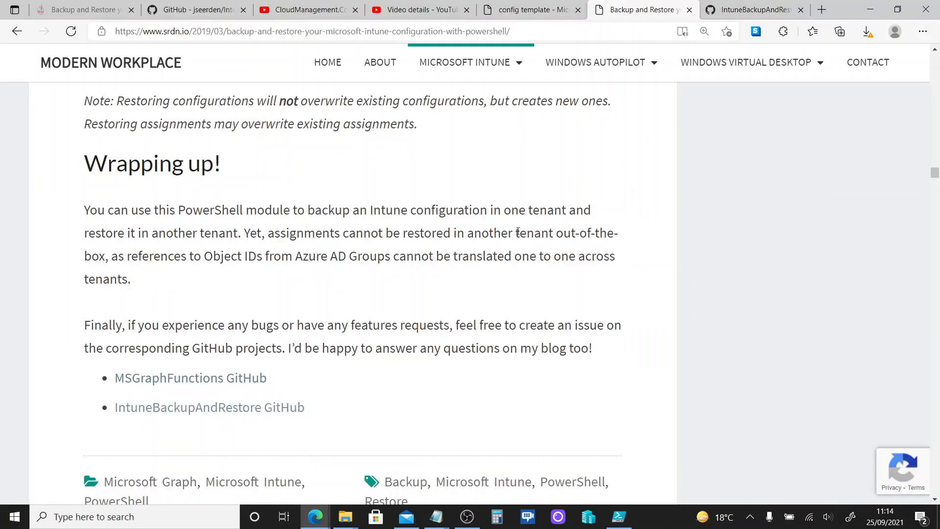
mouse_move(417, 270)
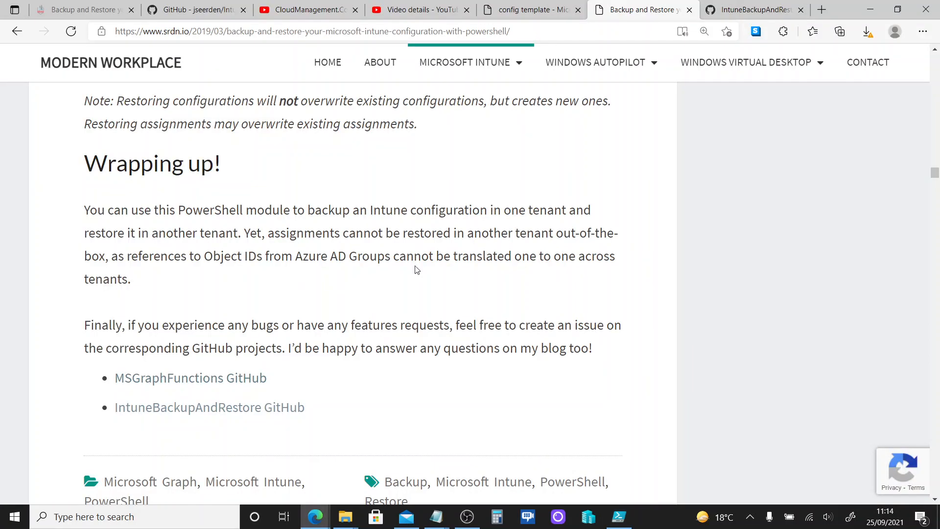
mouse_move(438, 281)
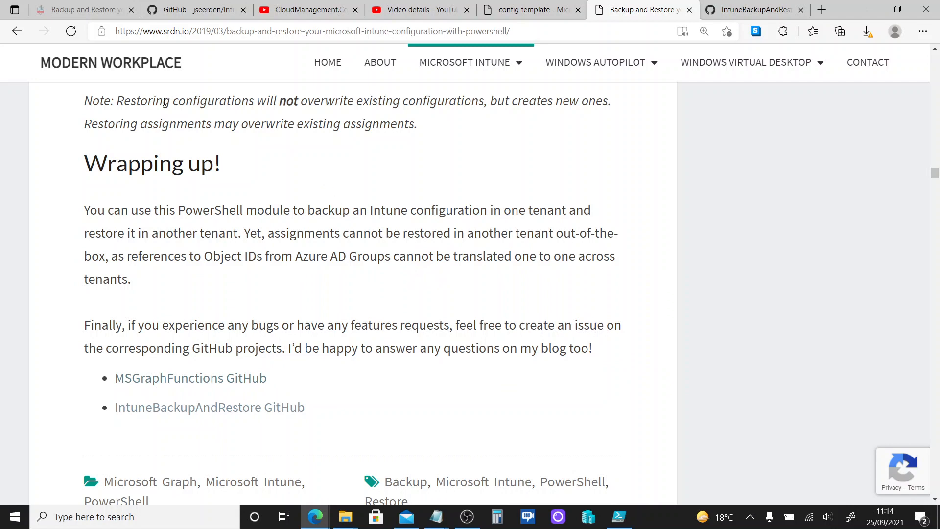
mouse_move(260, 102)
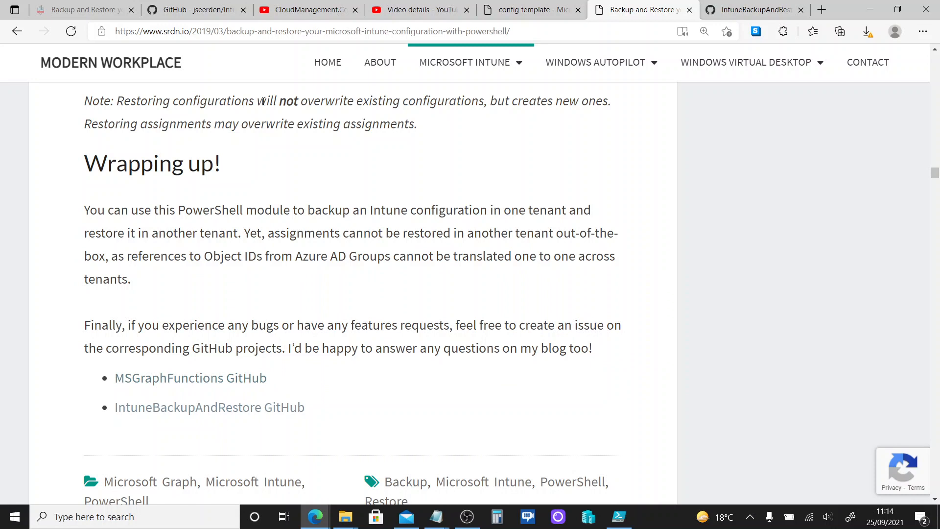
mouse_move(484, 101)
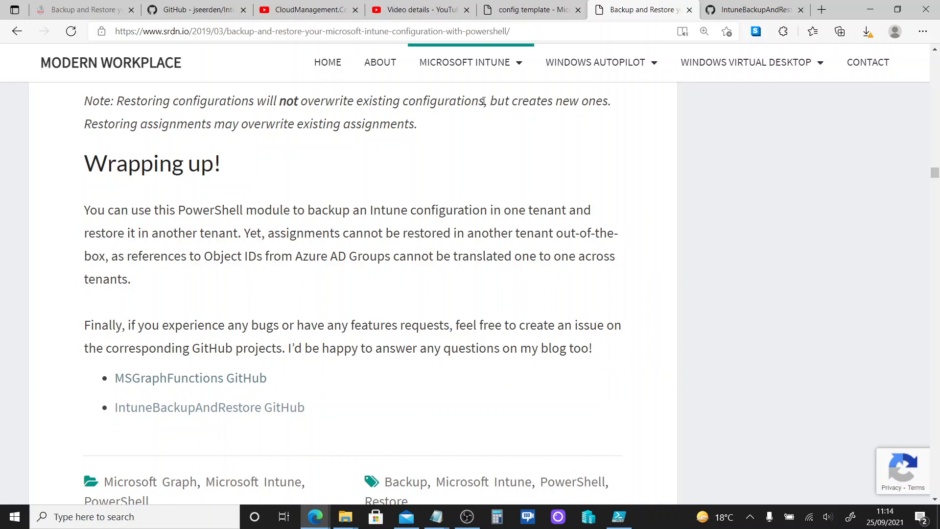
mouse_move(453, 172)
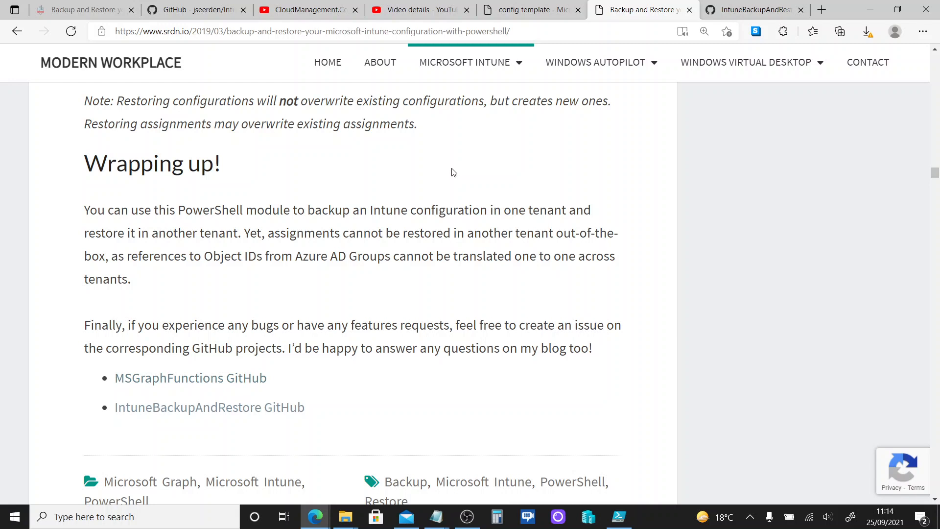
mouse_move(352, 124)
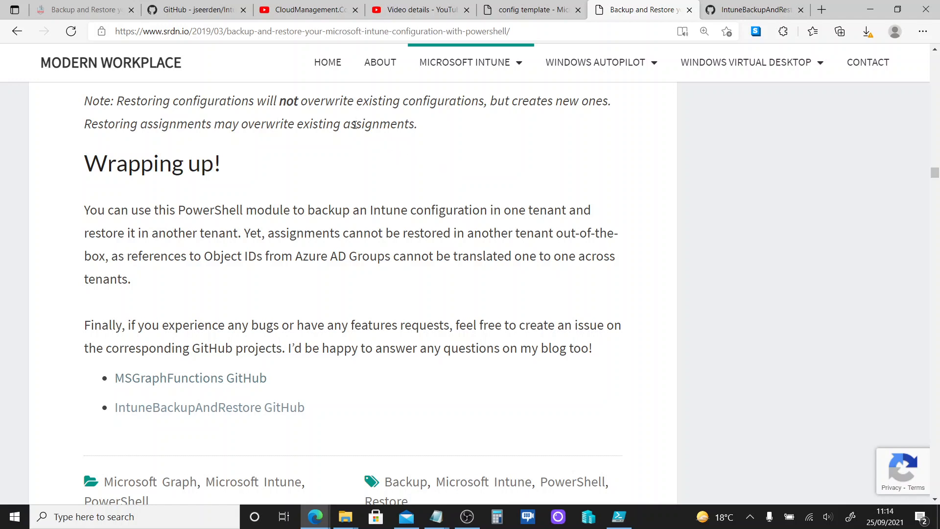
mouse_move(421, 129)
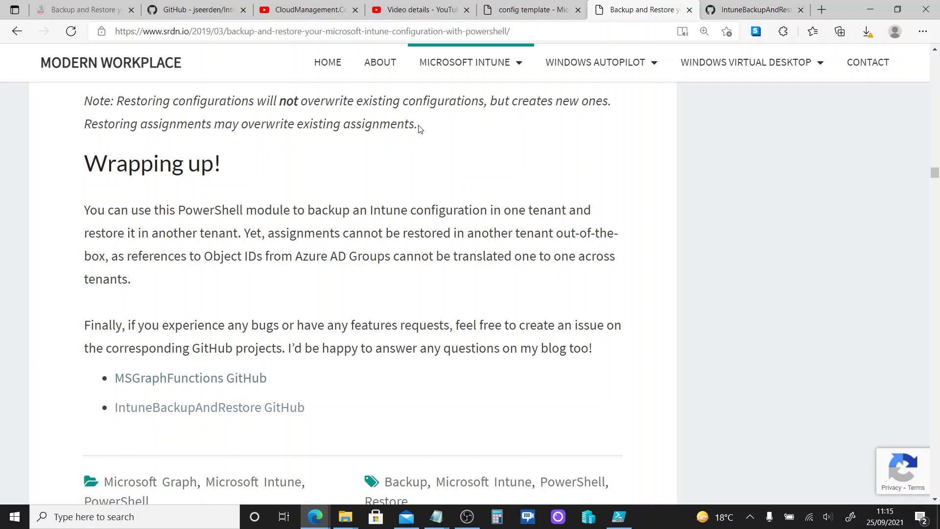
mouse_move(355, 125)
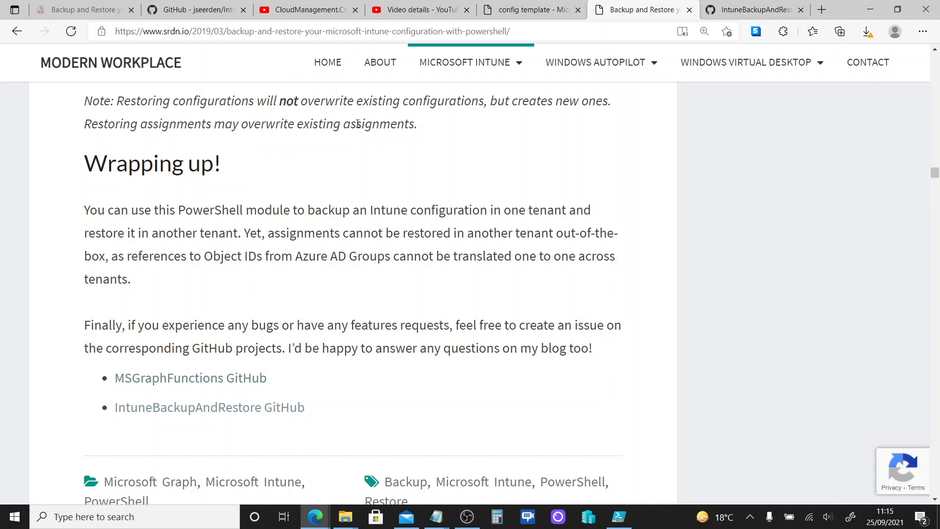
mouse_move(420, 130)
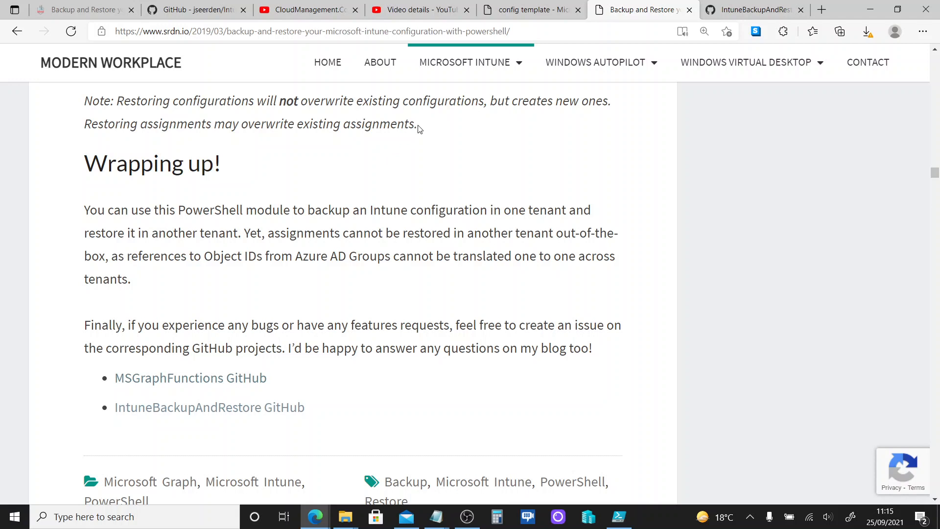
mouse_move(406, 125)
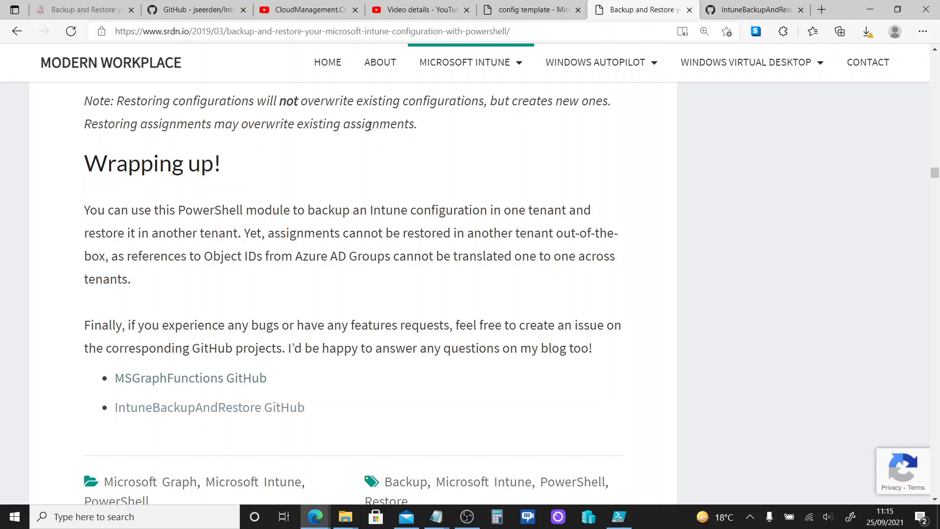
mouse_move(359, 256)
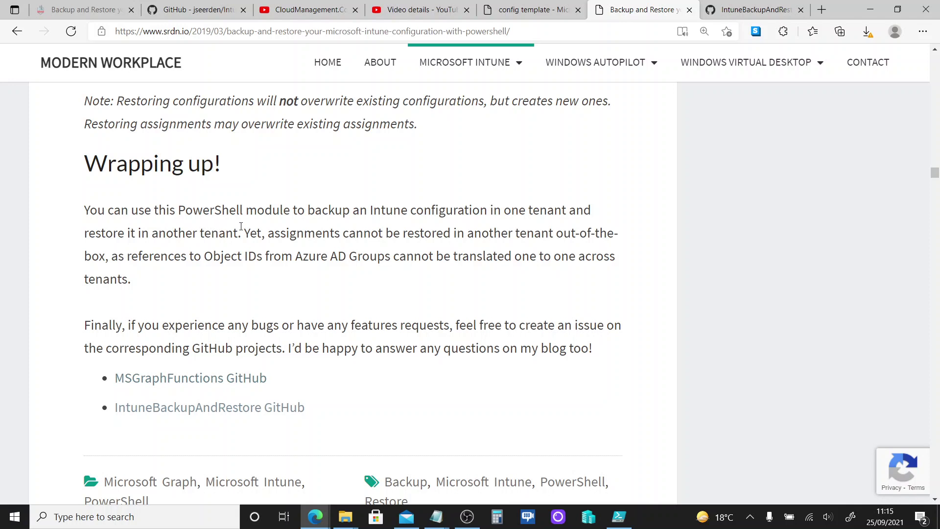
mouse_move(181, 213)
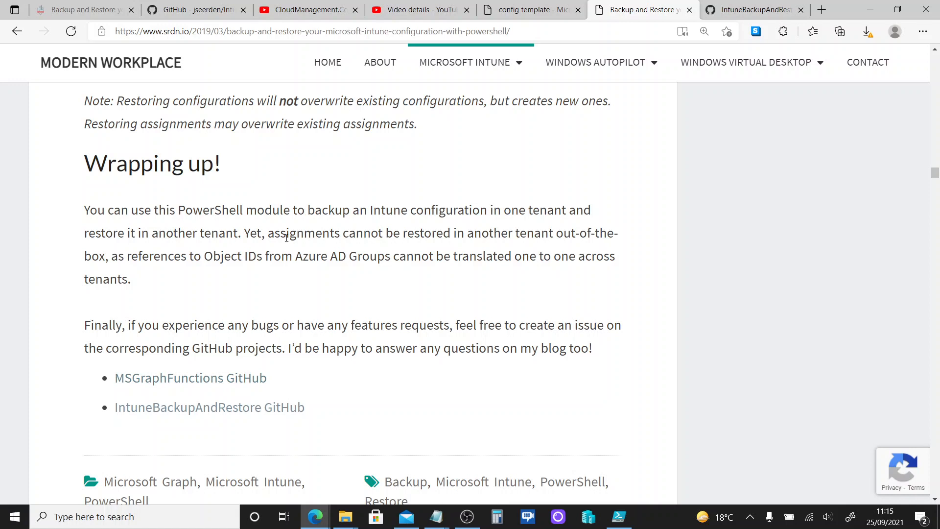
mouse_move(356, 233)
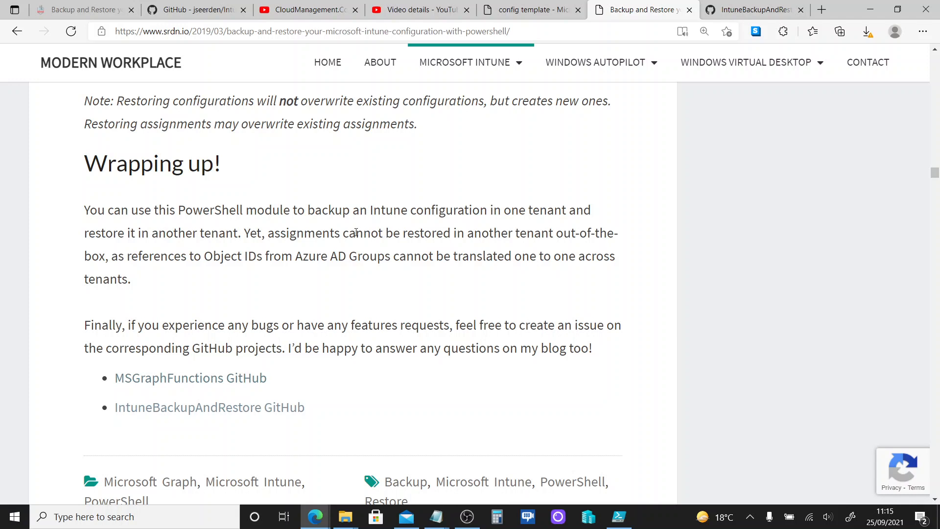
mouse_move(486, 236)
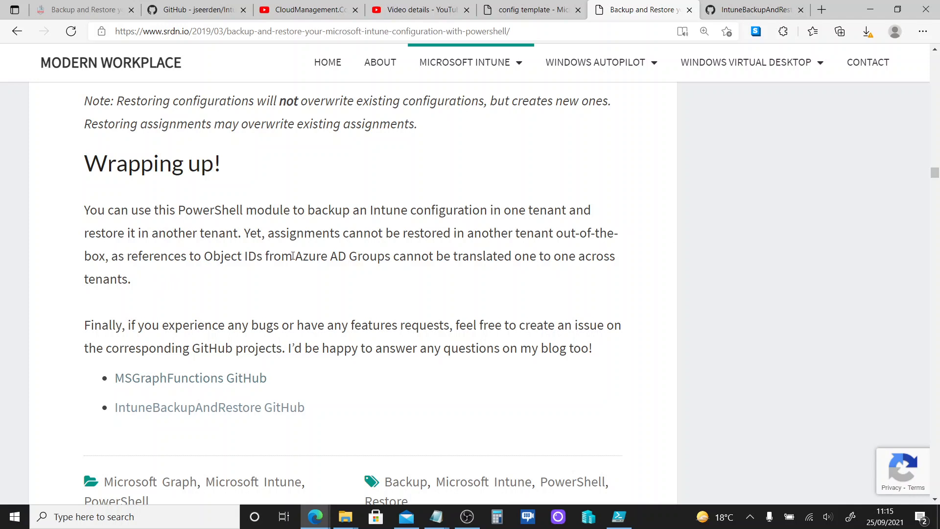
mouse_move(496, 258)
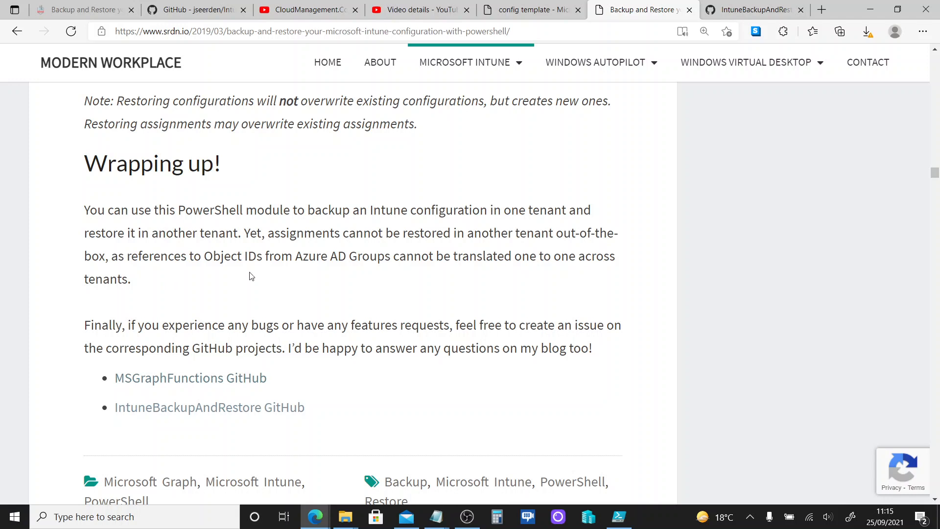
mouse_move(292, 283)
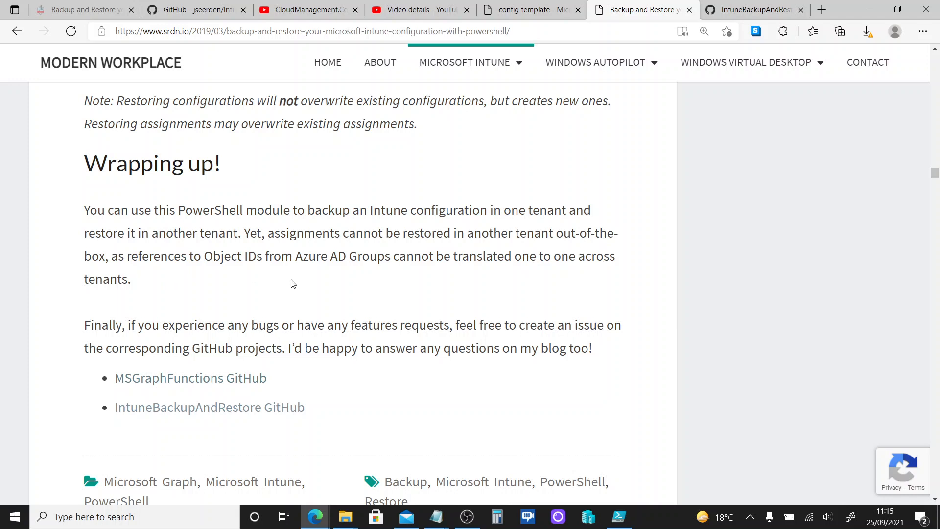
mouse_move(283, 275)
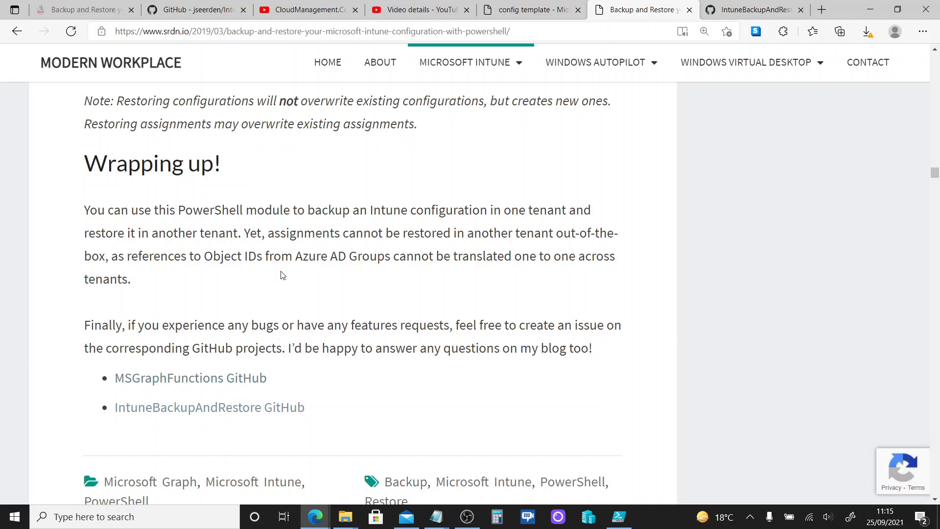
mouse_move(354, 289)
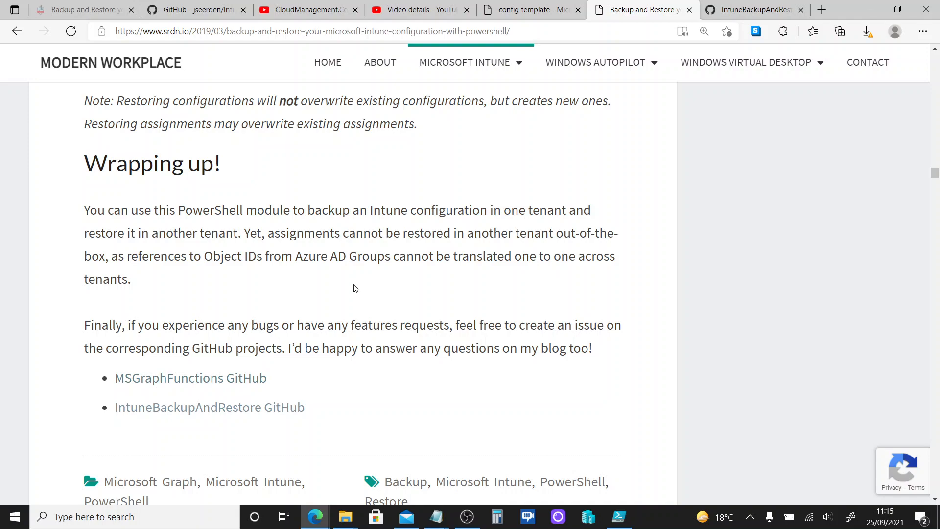